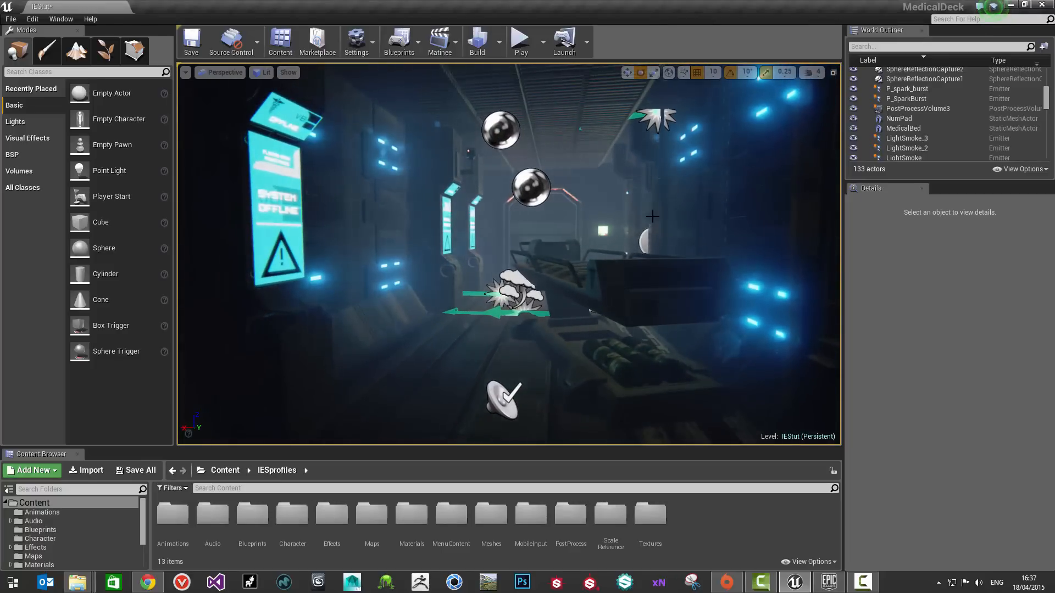
pyautogui.moveTo(417, 298)
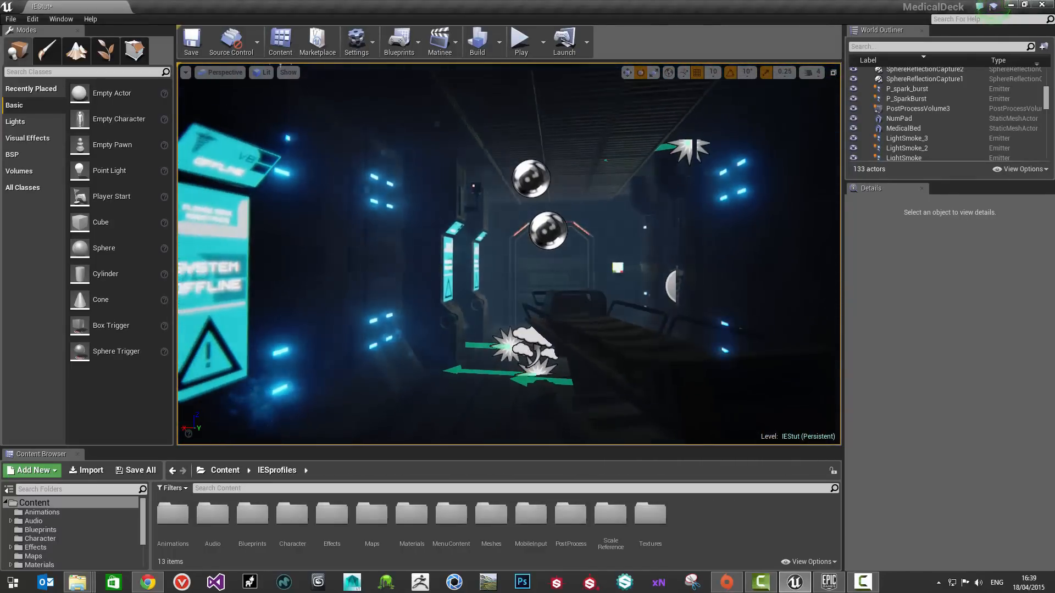
# - Return to the Google search results for IES light profiles
pyautogui.click(146, 581)
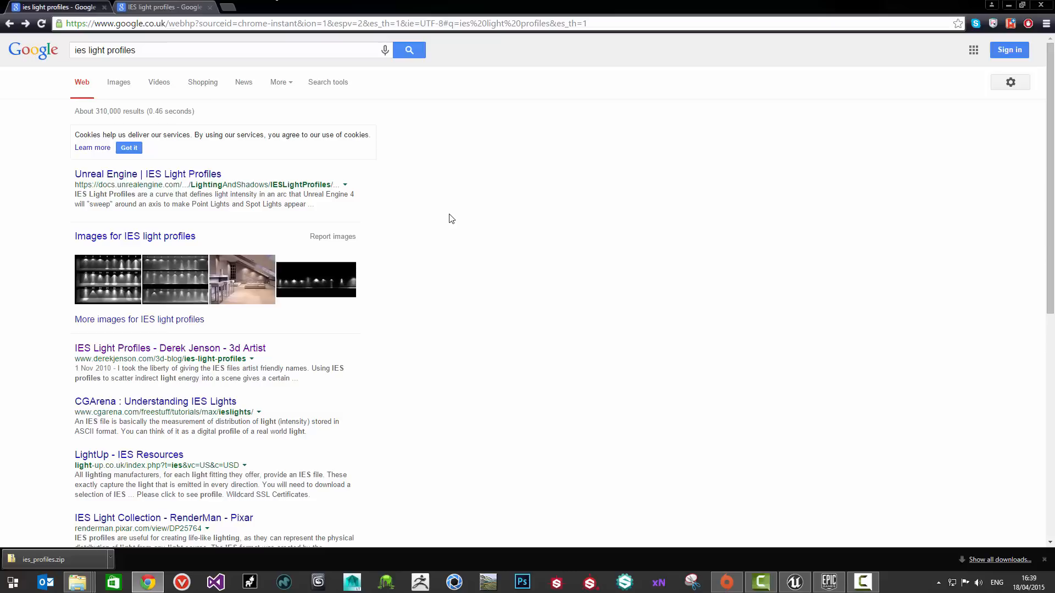
pyautogui.moveTo(132, 103)
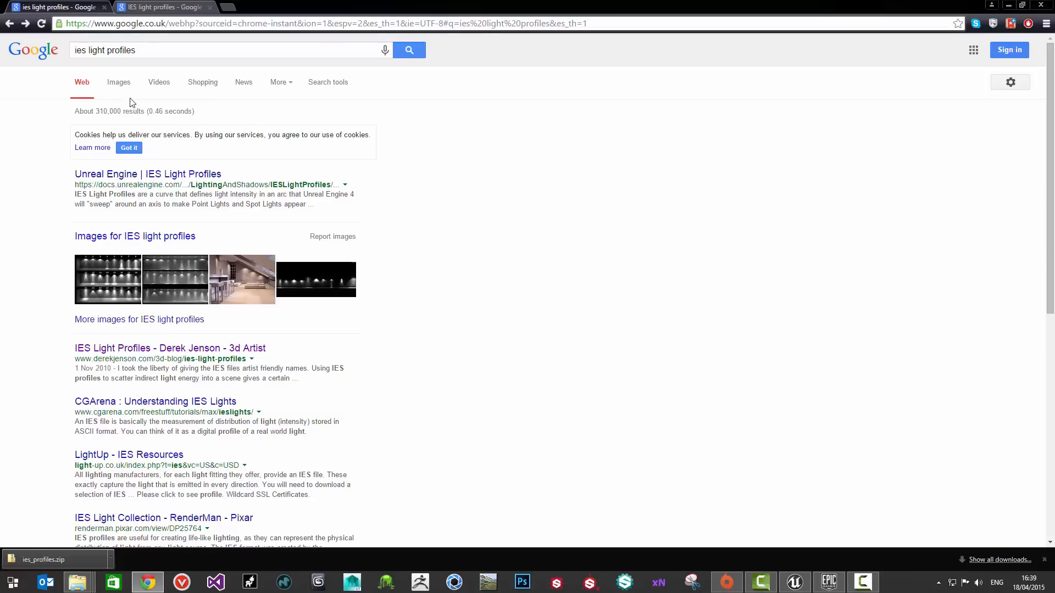
pyautogui.moveTo(493, 283)
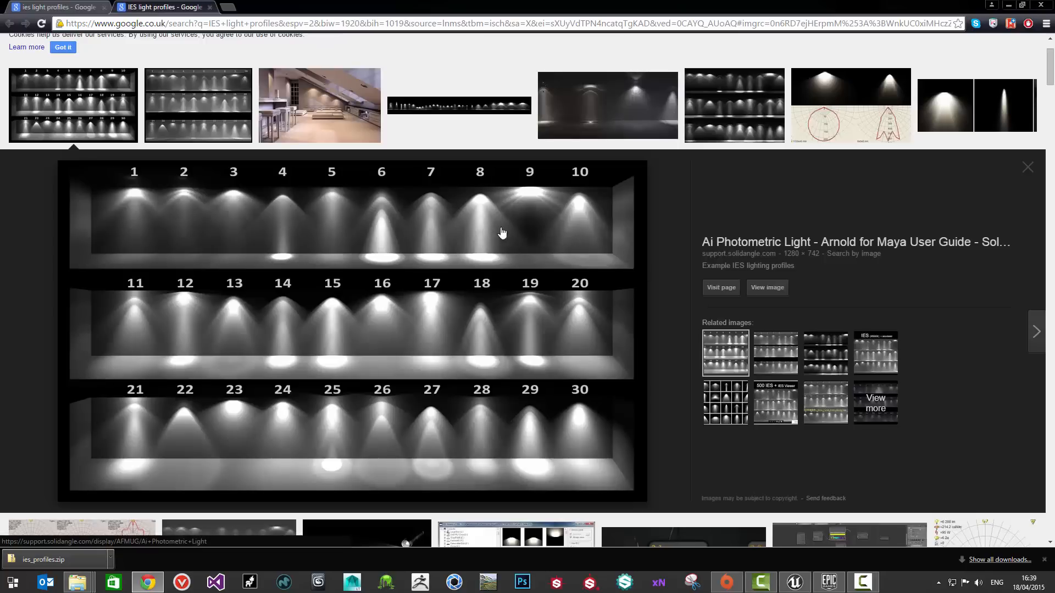
pyautogui.moveTo(573, 176)
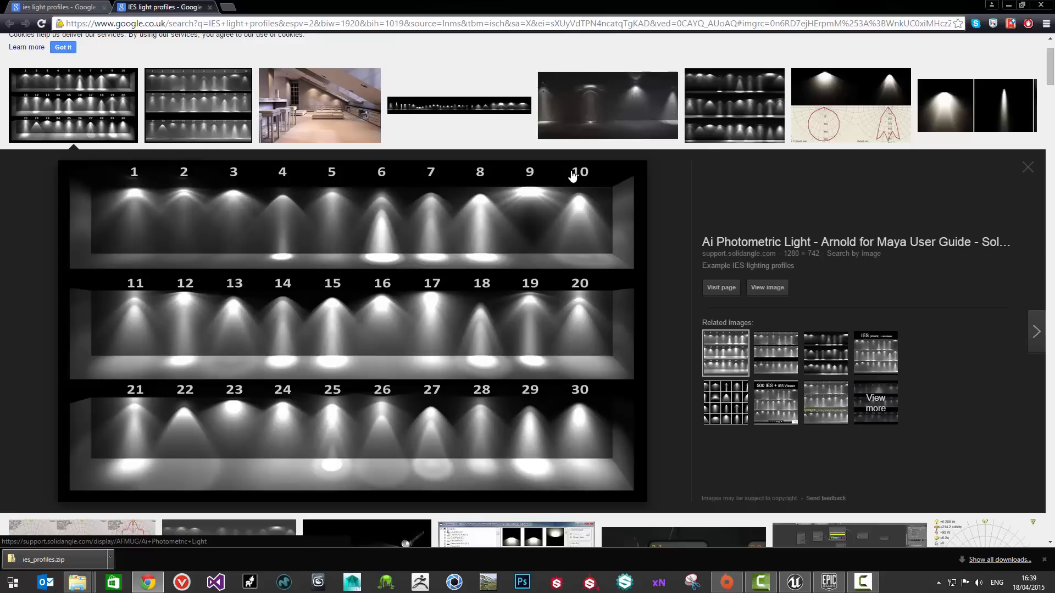
pyautogui.moveTo(623, 228)
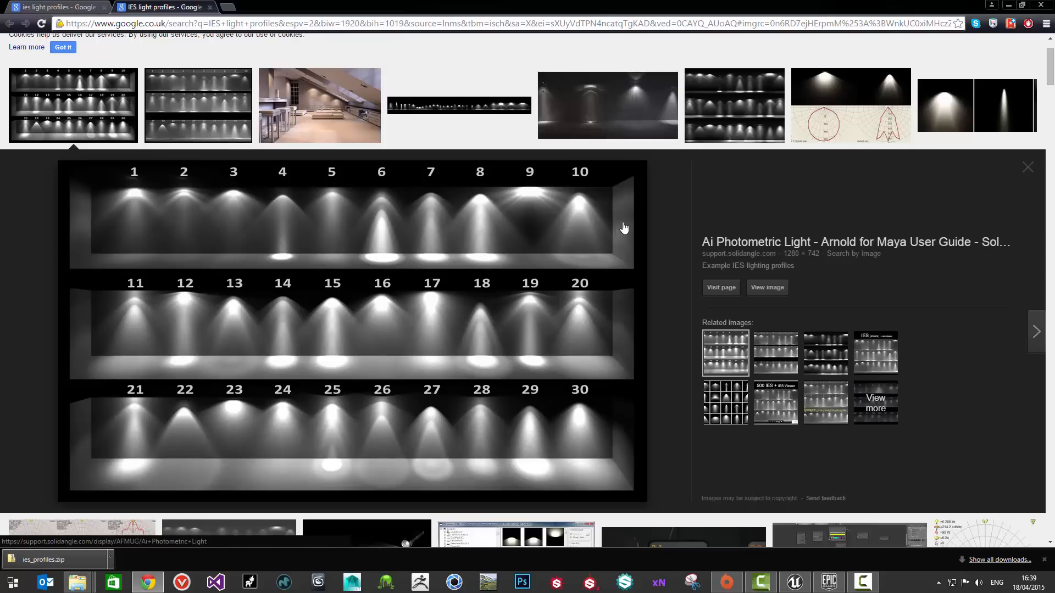
pyautogui.moveTo(438, 246)
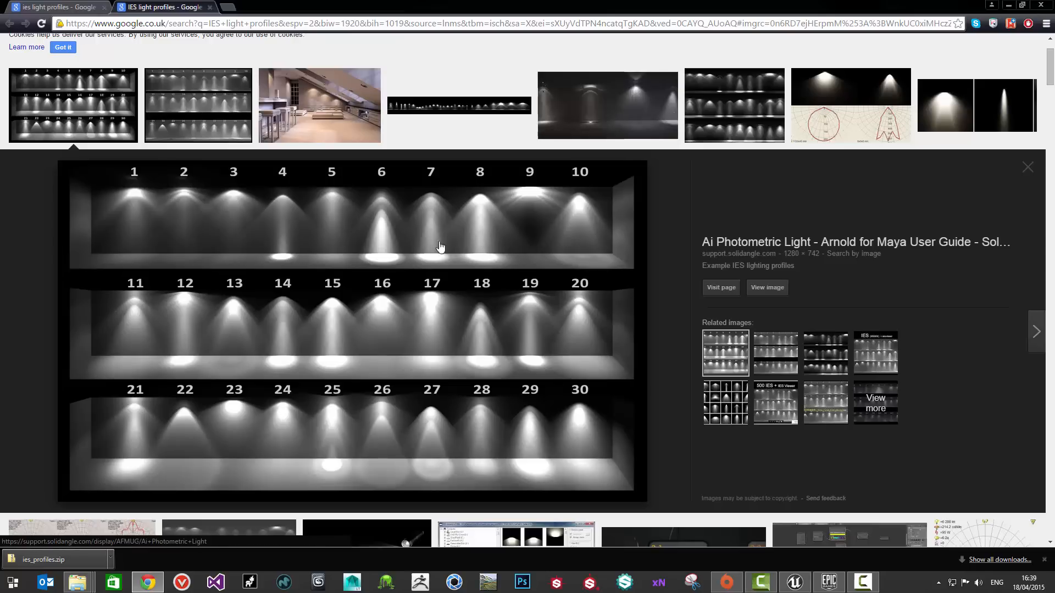
pyautogui.moveTo(443, 330)
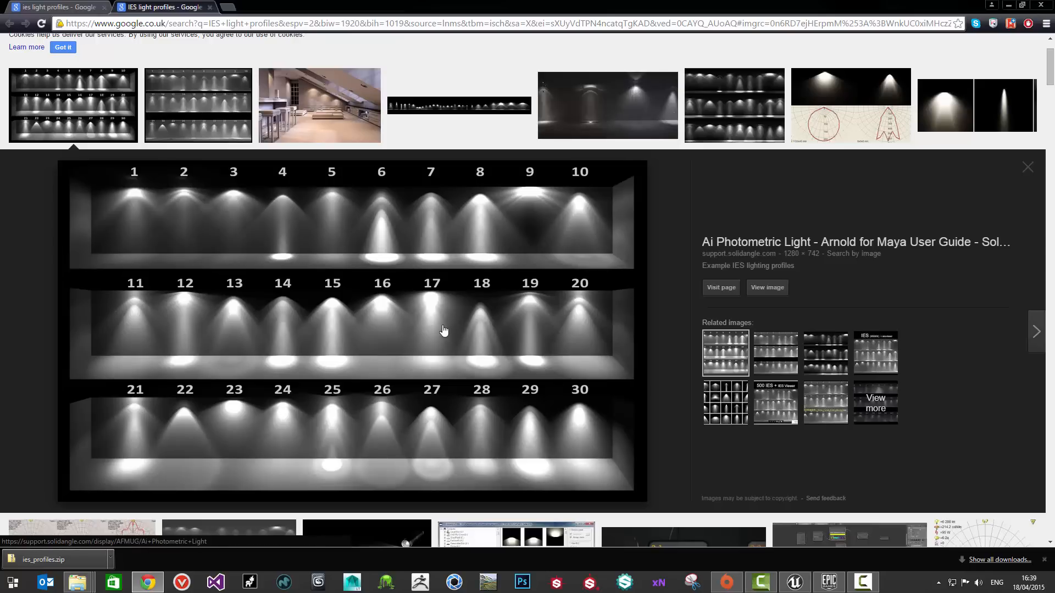
pyautogui.moveTo(197, 242)
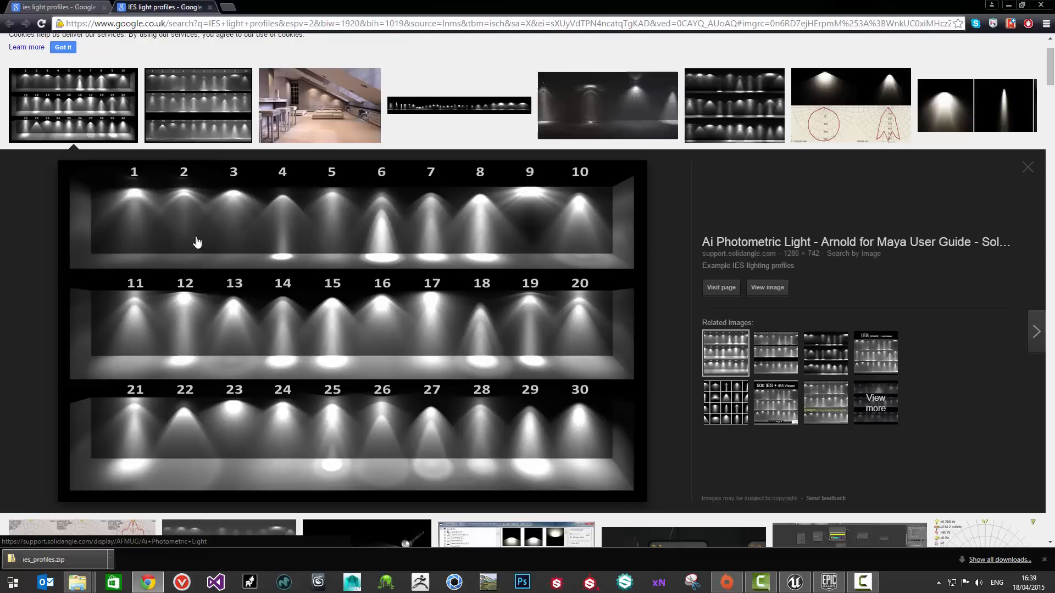
pyautogui.moveTo(380, 318)
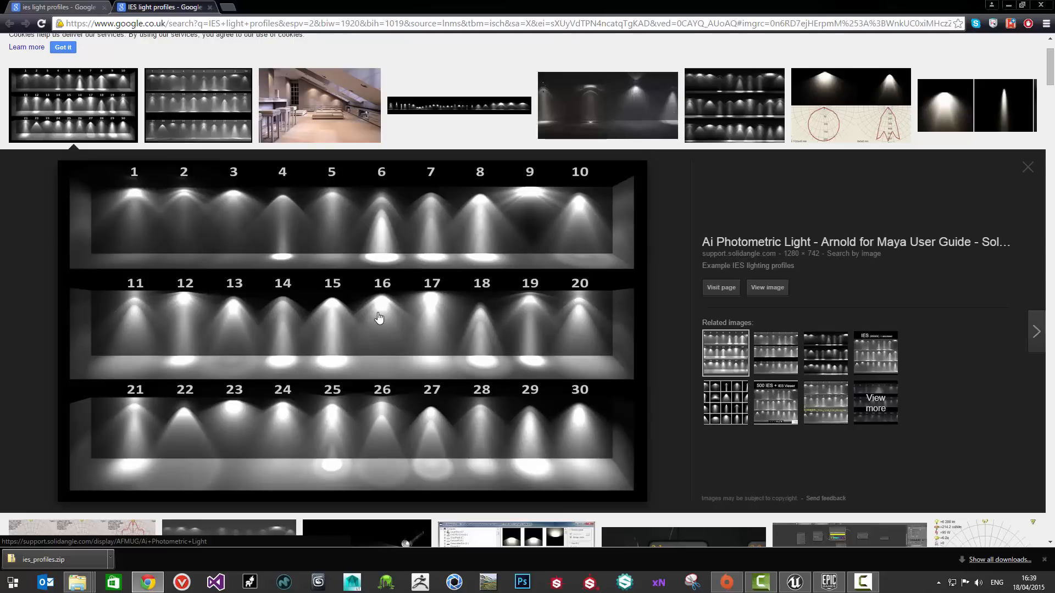
pyautogui.moveTo(414, 339)
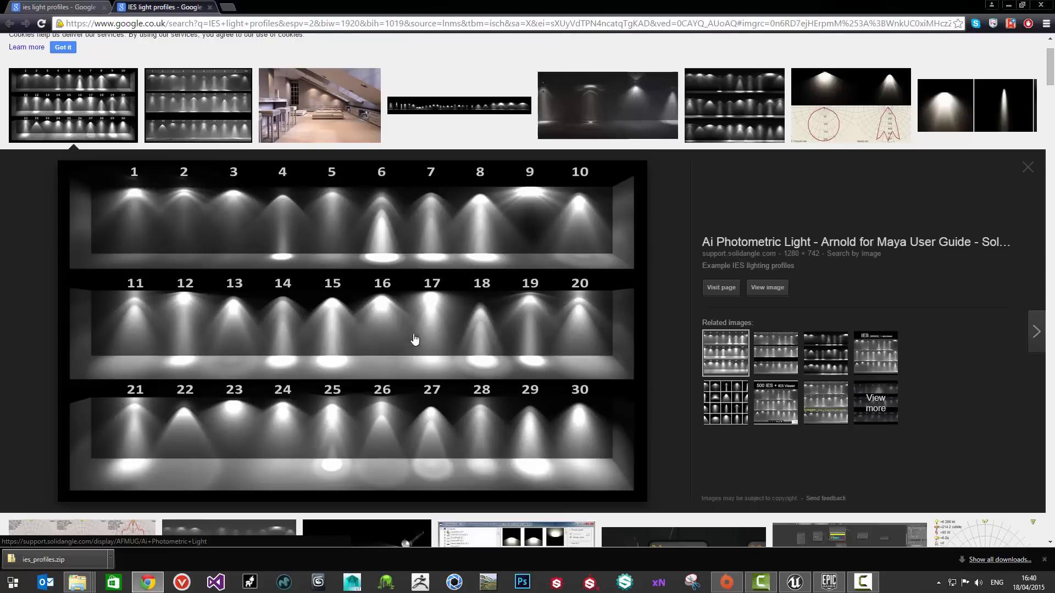
pyautogui.moveTo(554, 271)
pyautogui.write('philips ies')
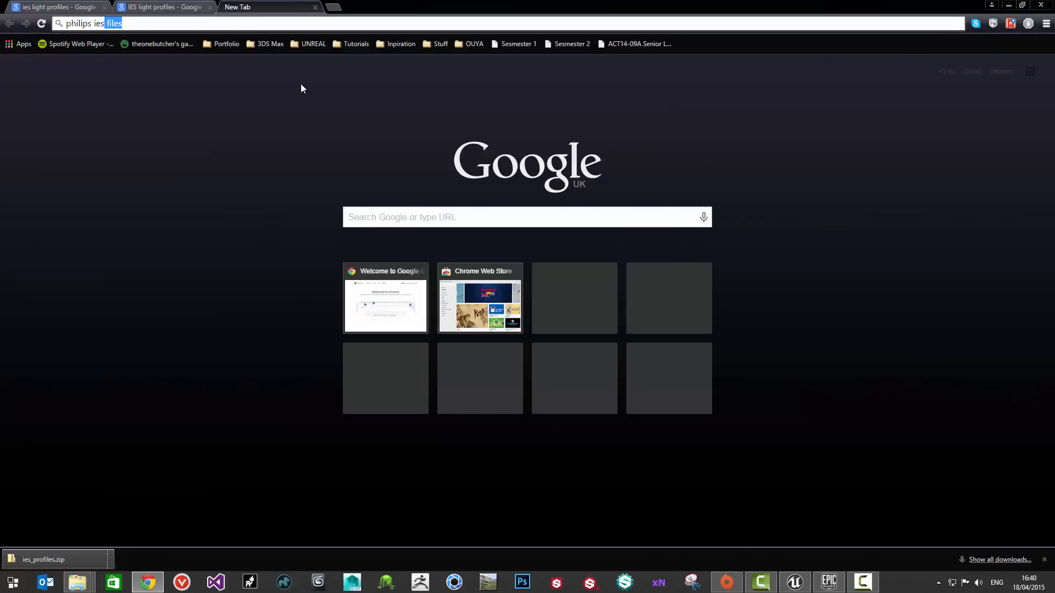
# - Search for Philips IES files and browse the Philips Photometric Data page's IES file links
pyautogui.press('Return')
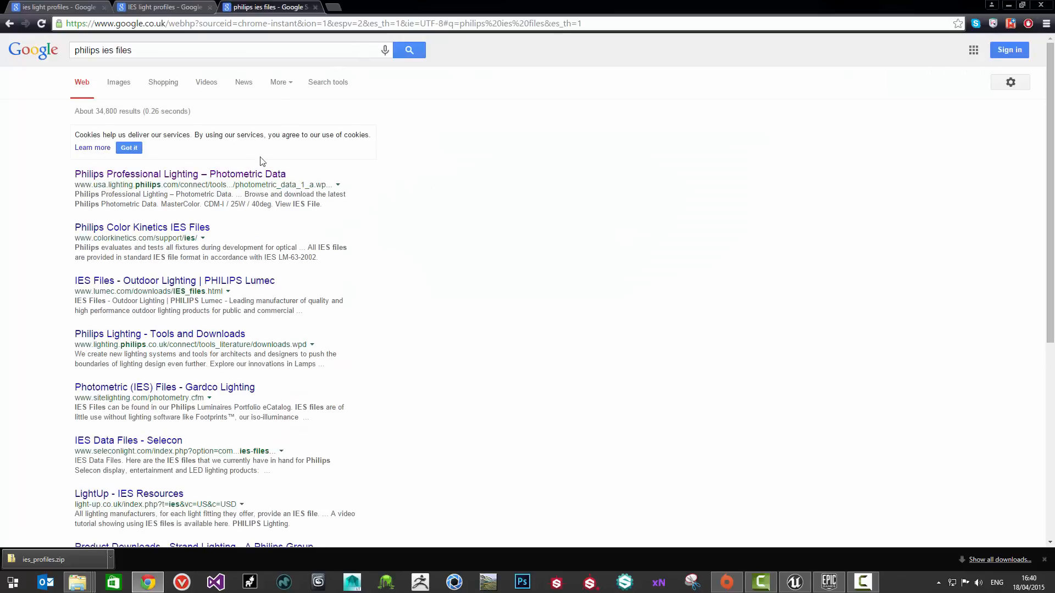
pyautogui.click(180, 174)
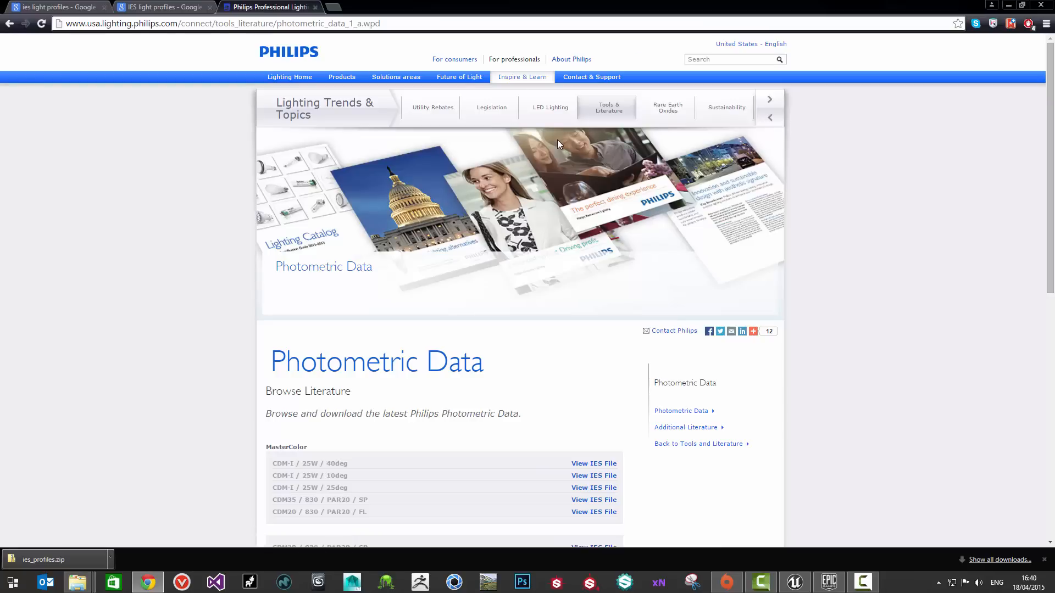
pyautogui.moveTo(572, 246)
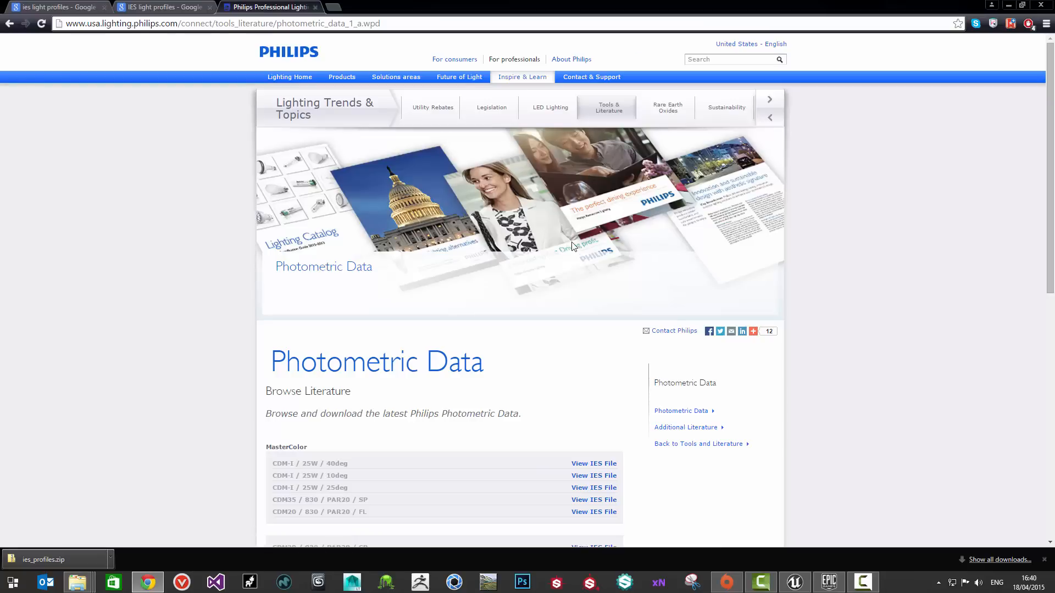
pyautogui.moveTo(311, 348)
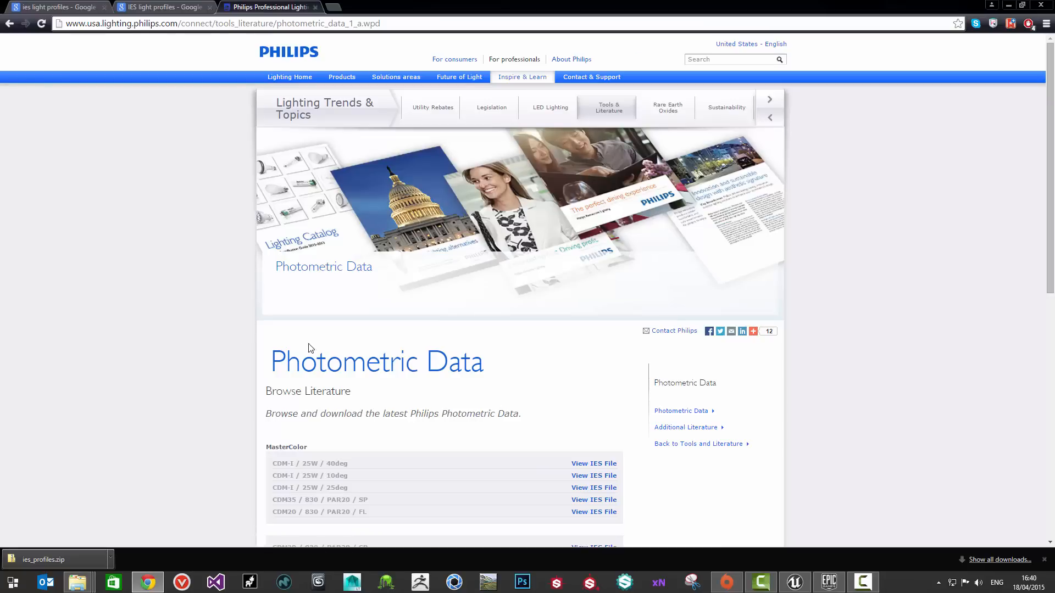
pyautogui.scroll(-3)
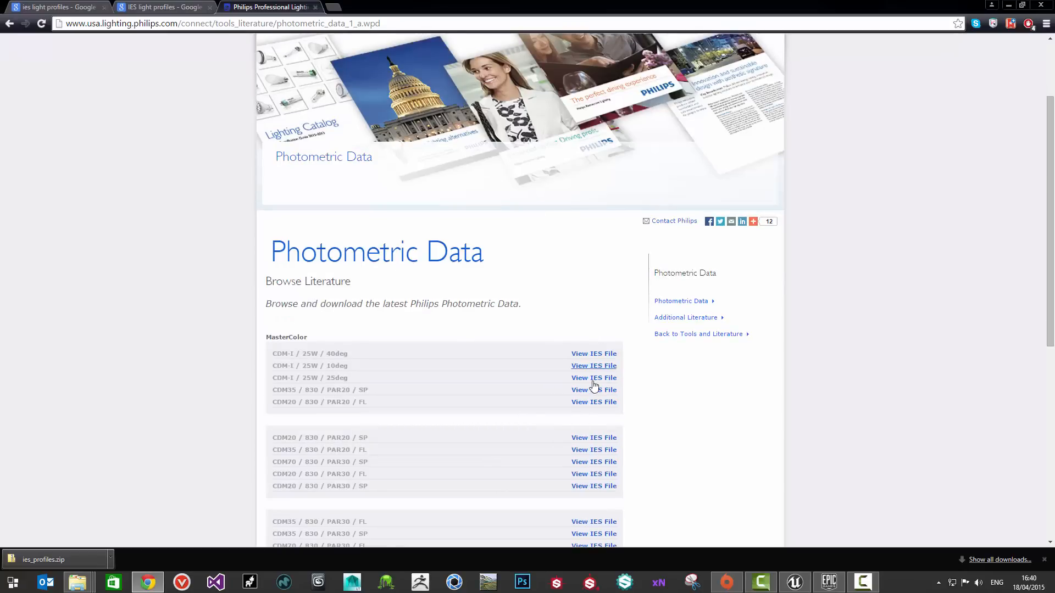
pyautogui.scroll(-3)
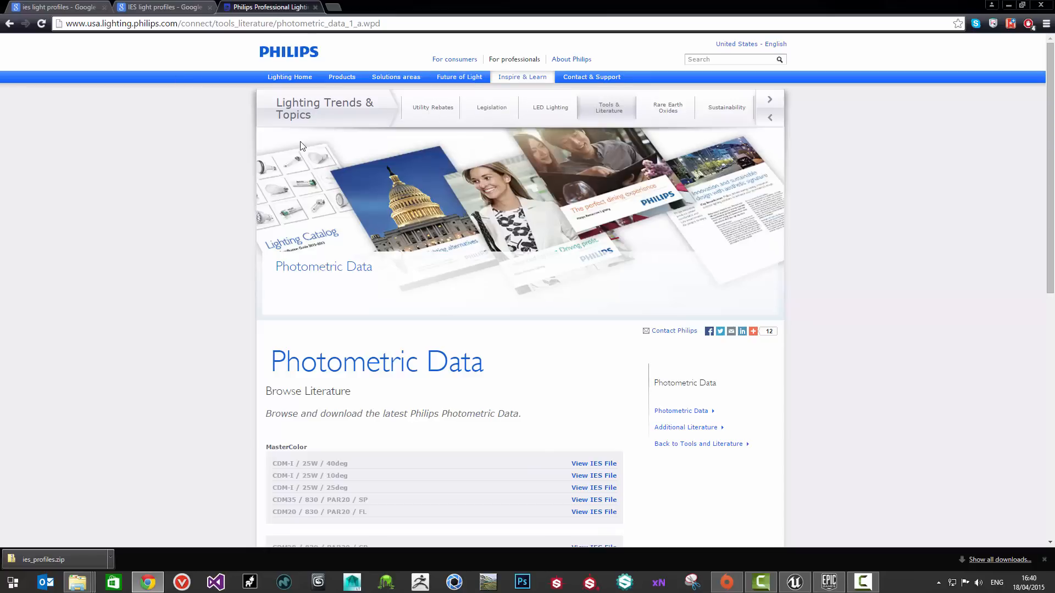
# - Open Derek Jenson's IES Light Profiles post and download IES_Profiles.zip
pyautogui.click(161, 7)
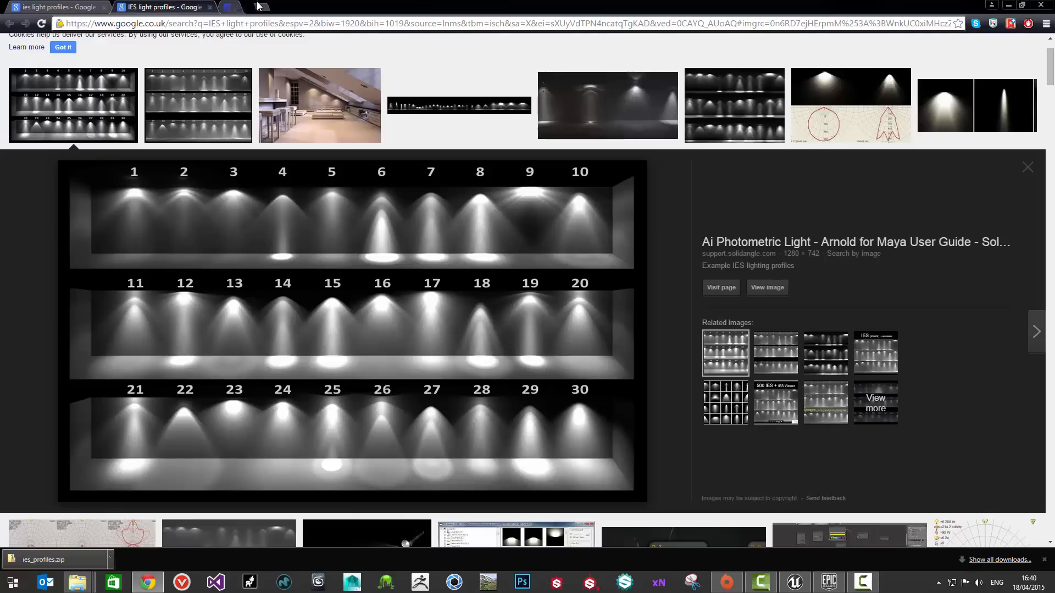
pyautogui.moveTo(198, 128)
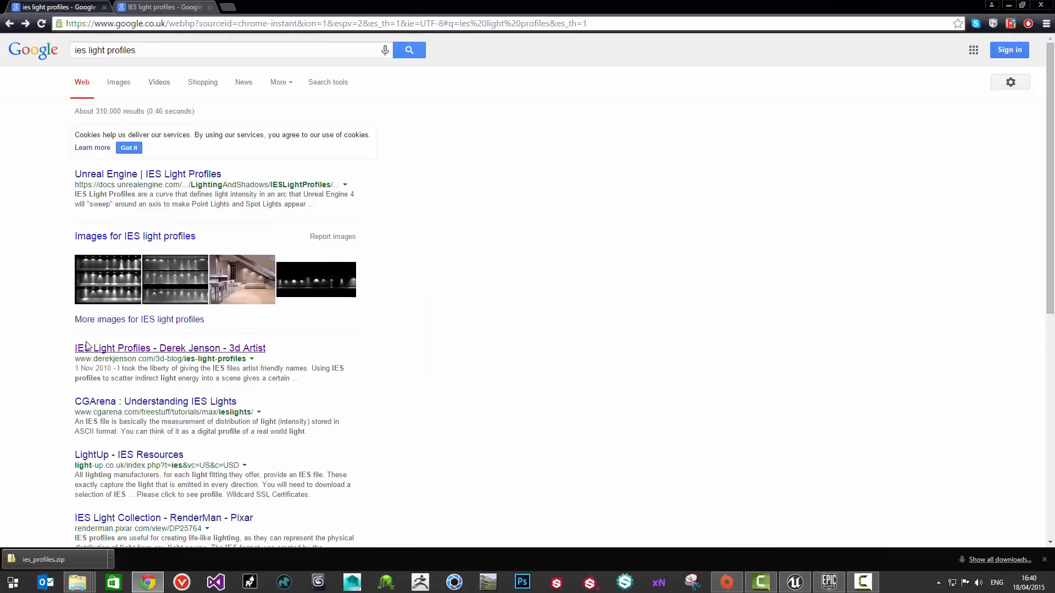
pyautogui.moveTo(193, 351)
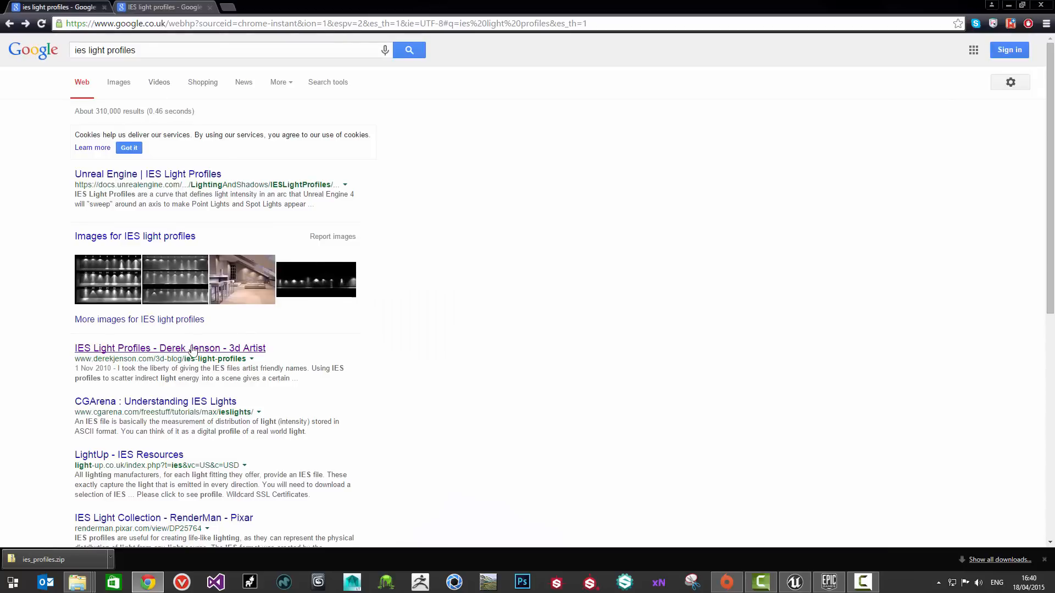
pyautogui.moveTo(198, 335)
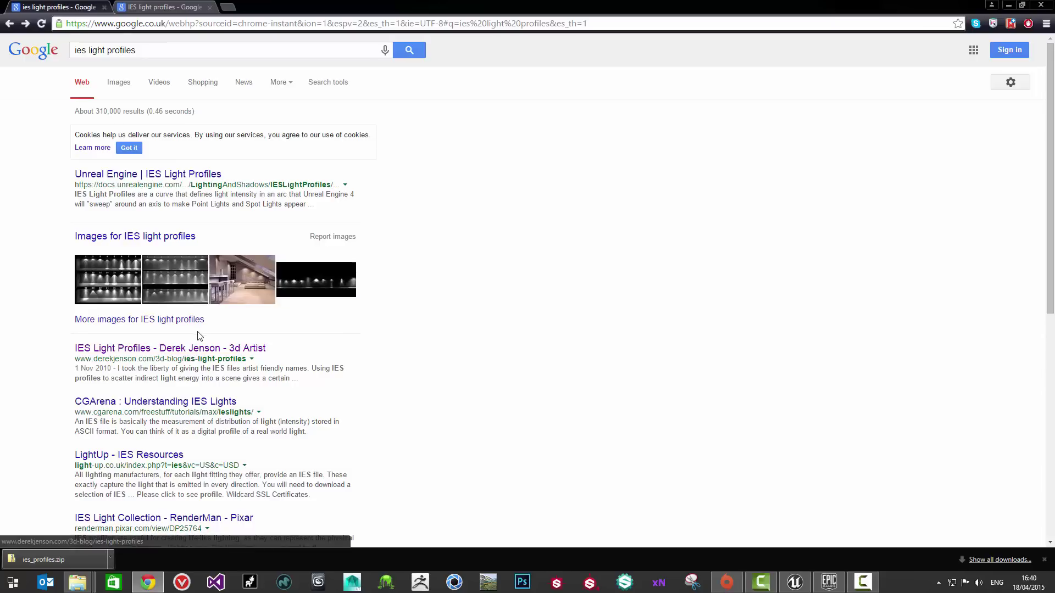
pyautogui.moveTo(198, 338)
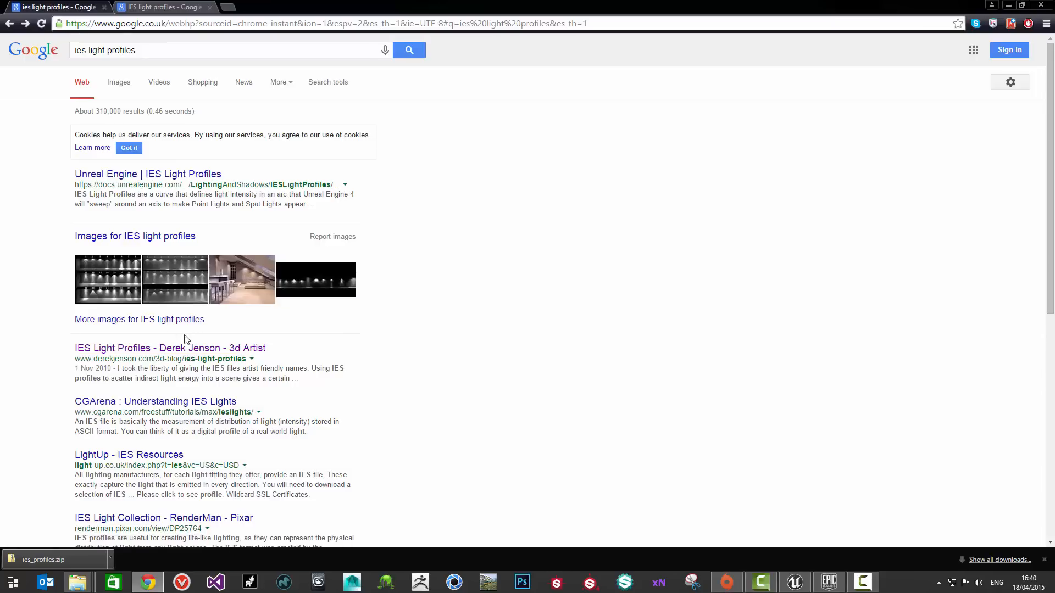
pyautogui.click(169, 348)
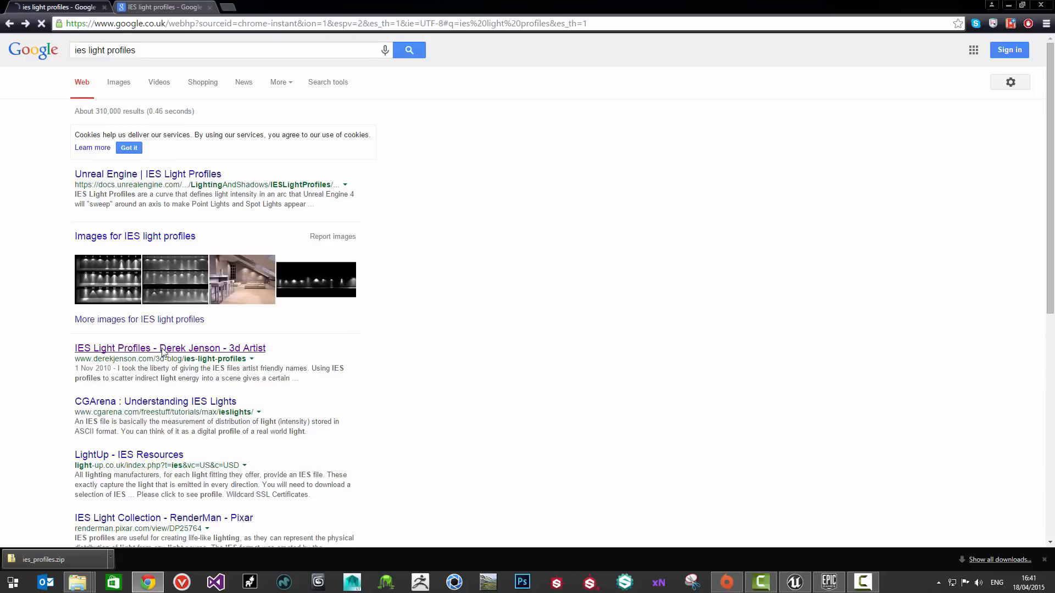
pyautogui.click(170, 348)
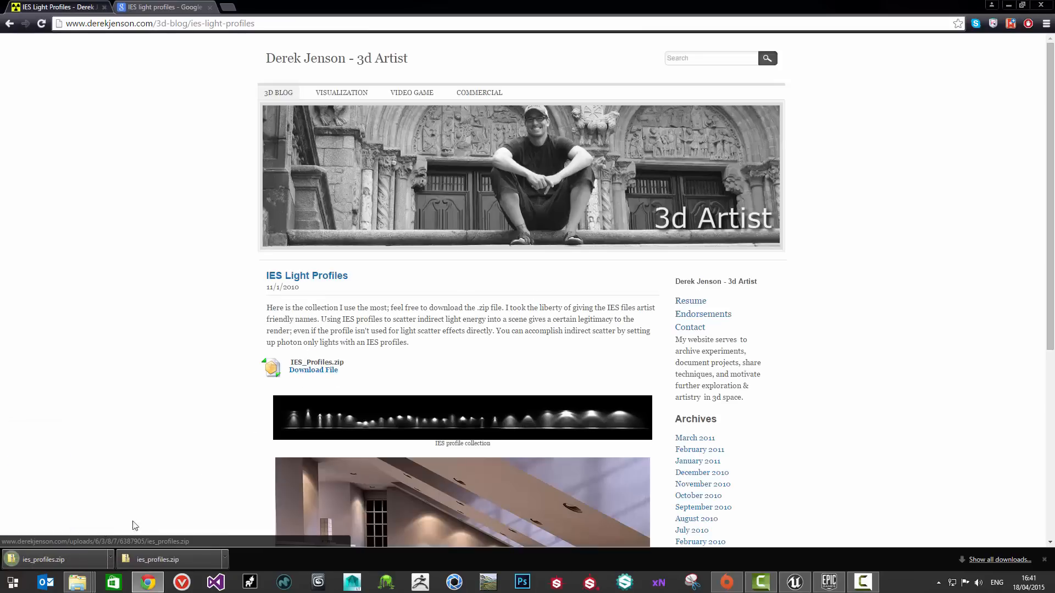
pyautogui.moveTo(424, 306)
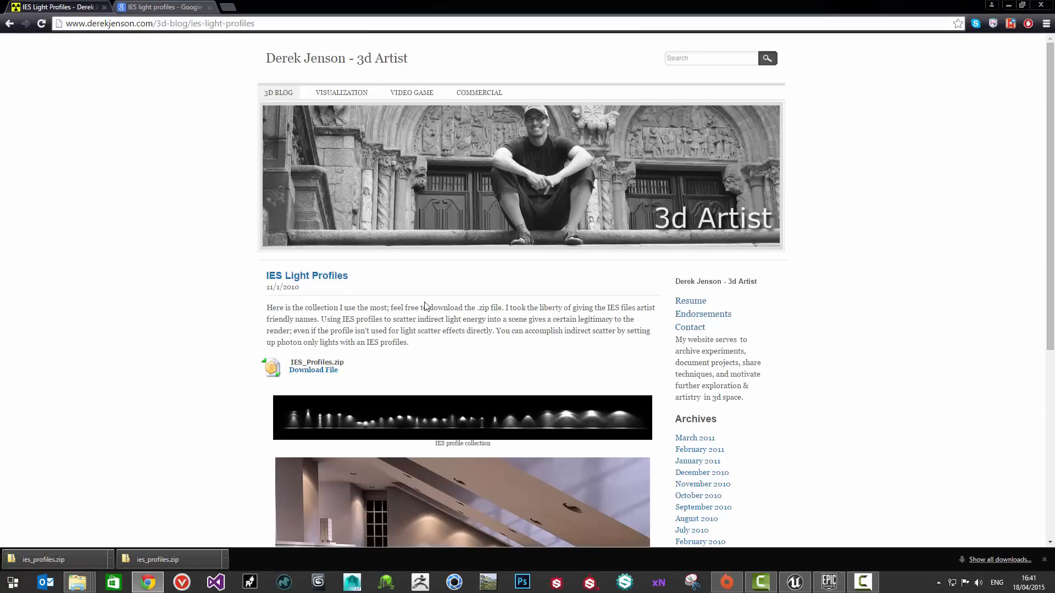
pyautogui.click(165, 6)
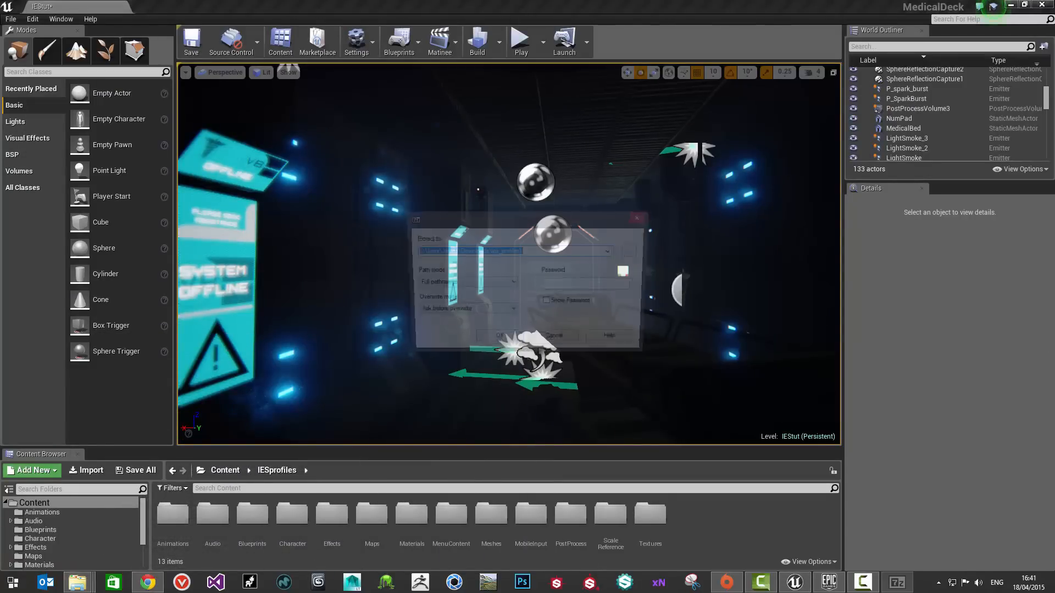
# - Open the extracted IES_profiles folder listing the .ies light profile files
pyautogui.click(635, 218)
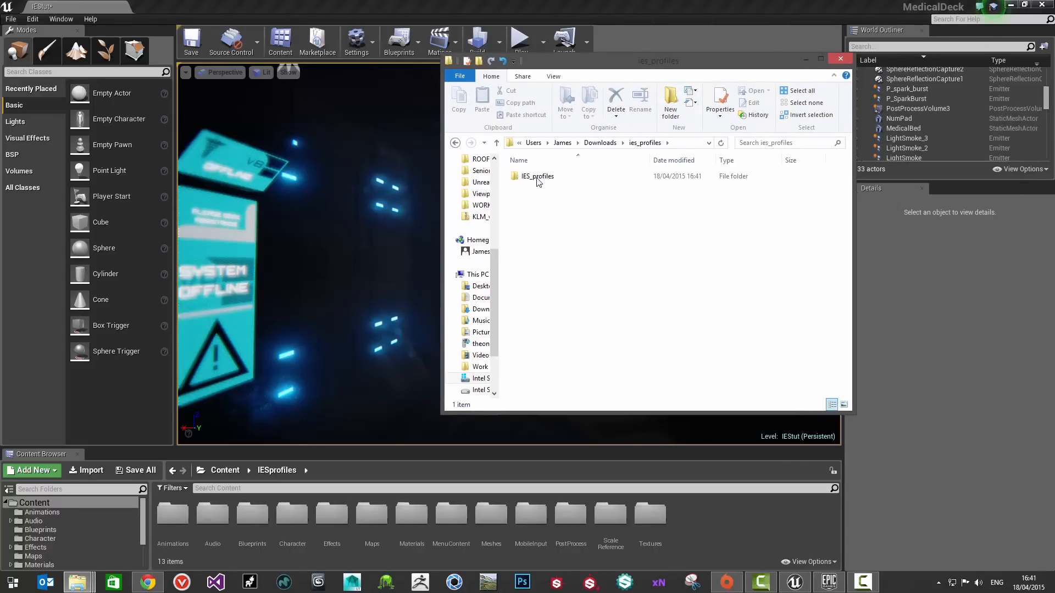
pyautogui.doubleClick(537, 176)
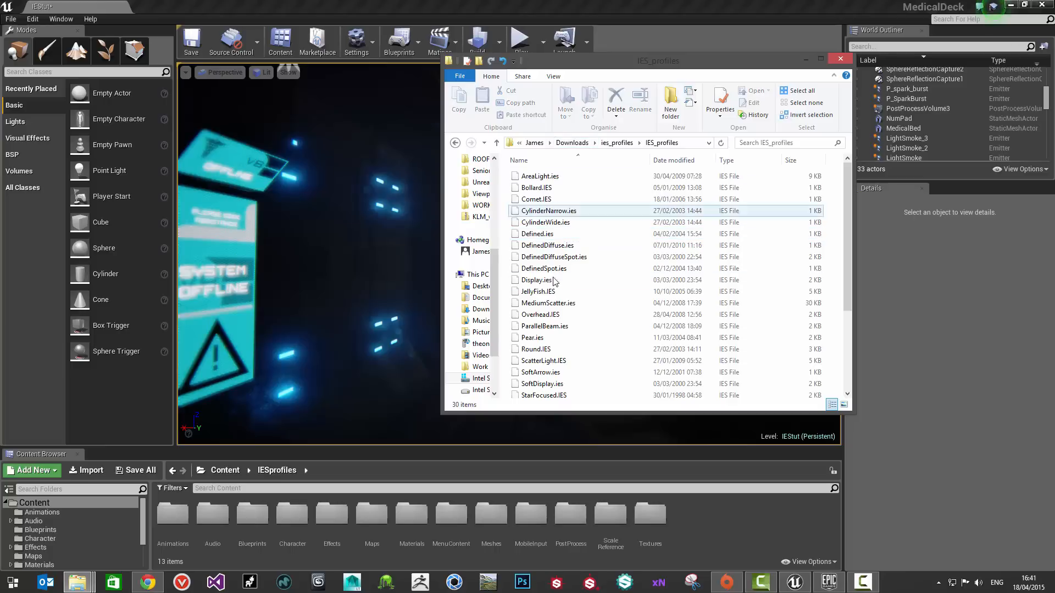
pyautogui.click(539, 176)
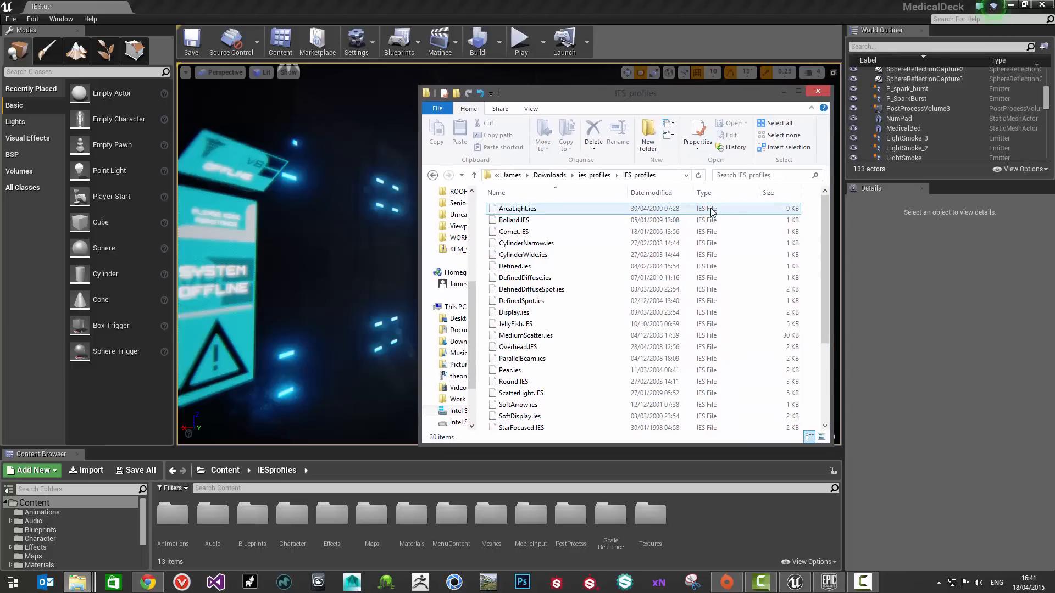
pyautogui.click(530, 289)
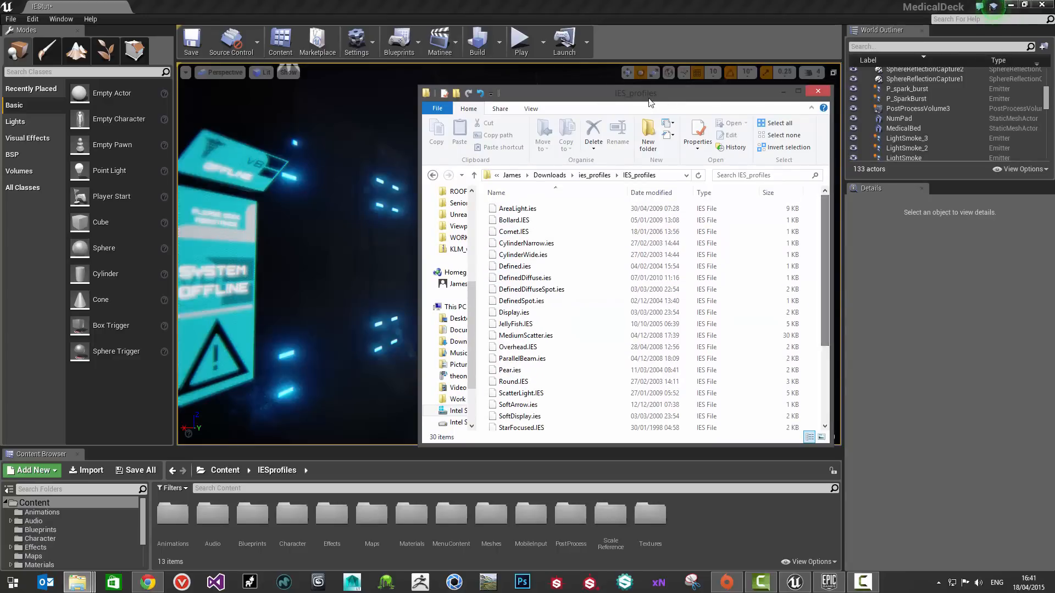
pyautogui.click(818, 91)
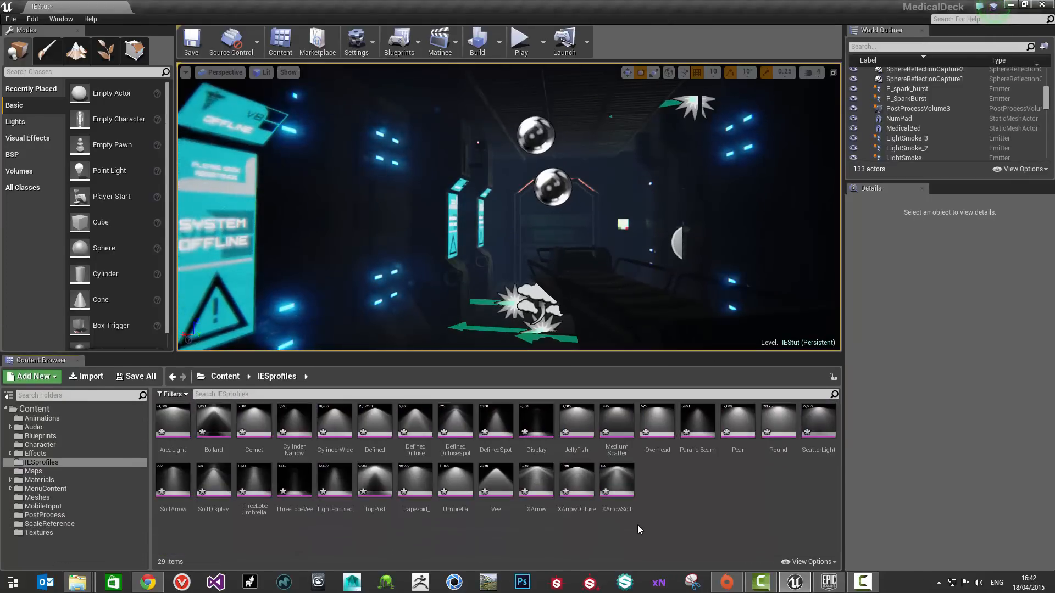
pyautogui.moveTo(254, 431)
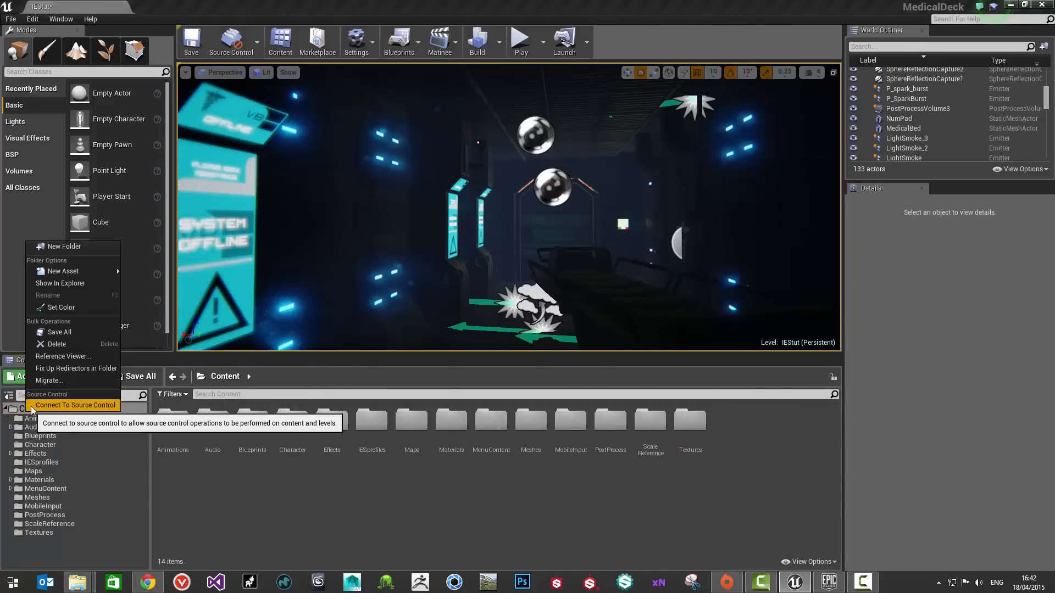
# - Go back from IESprofiles to the top-level Content folder
pyautogui.click(59, 332)
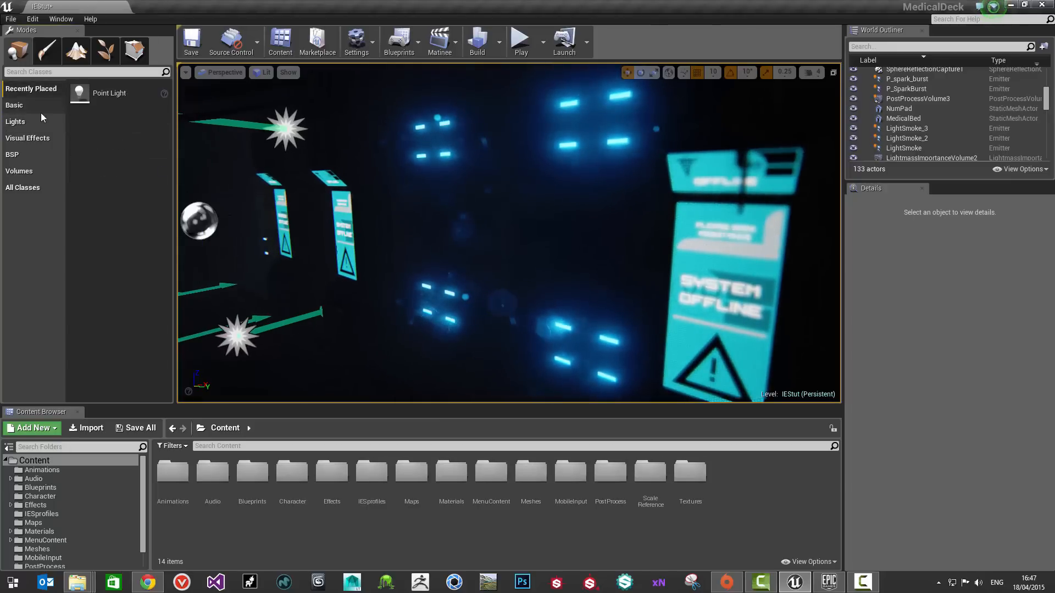
# - Place a Point Light by the corridor wall and bring up its Light Color picker
pyautogui.click(15, 122)
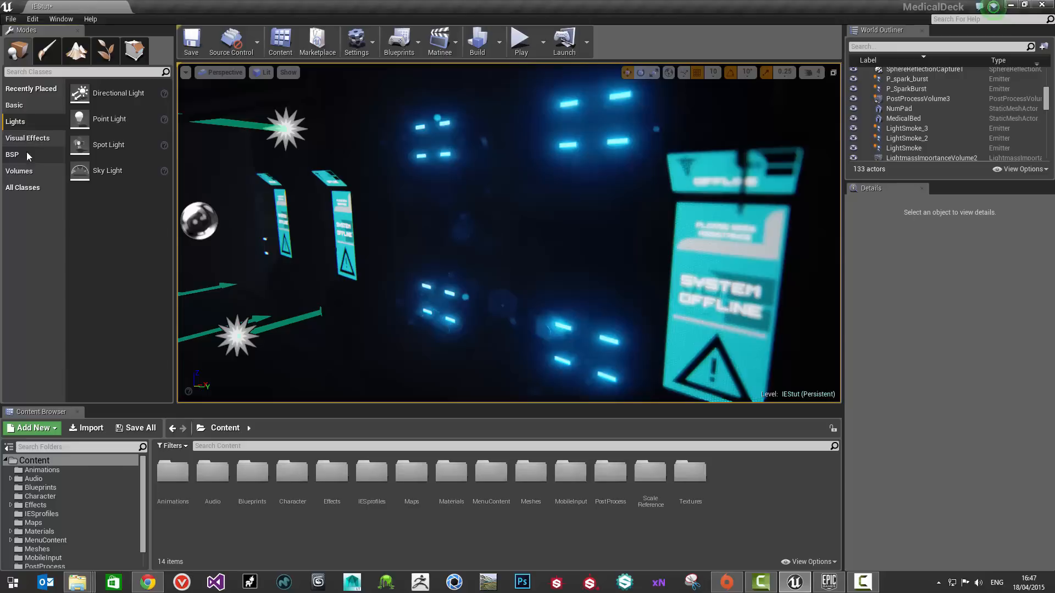
pyautogui.moveTo(48, 110)
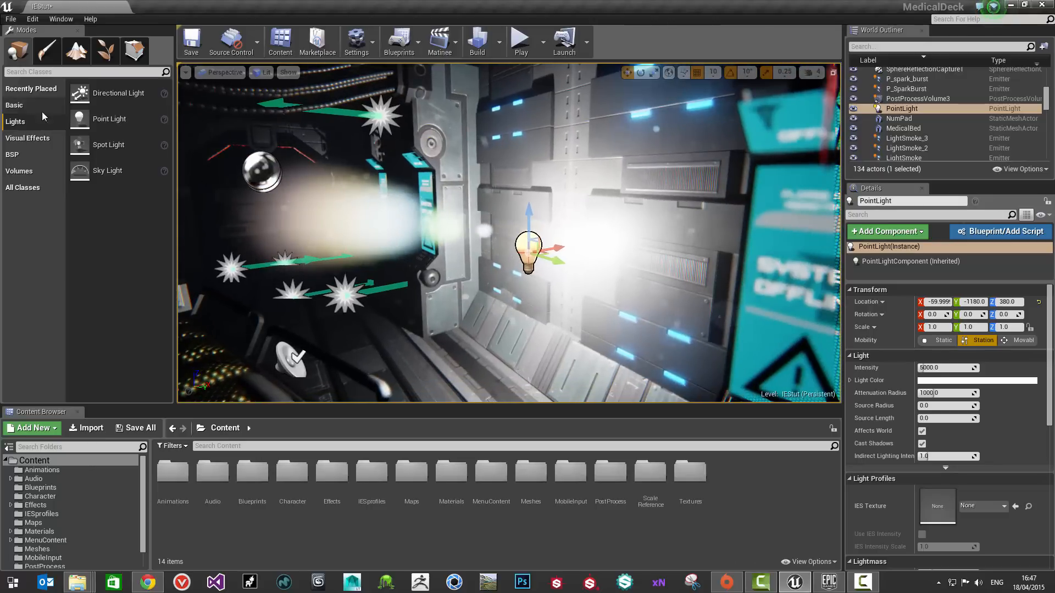
pyautogui.moveTo(554, 261)
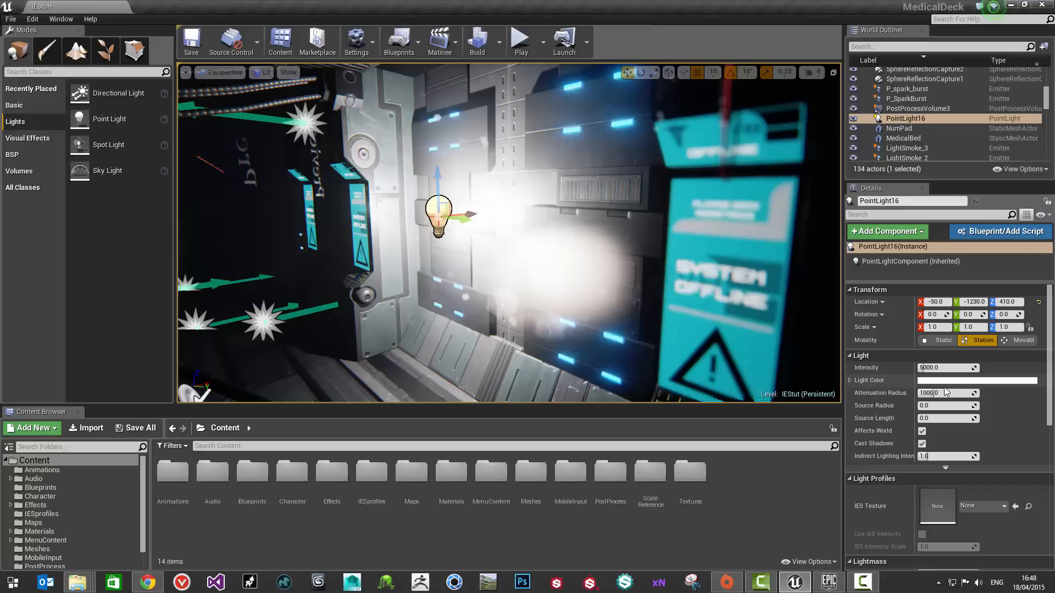
pyautogui.click(975, 380)
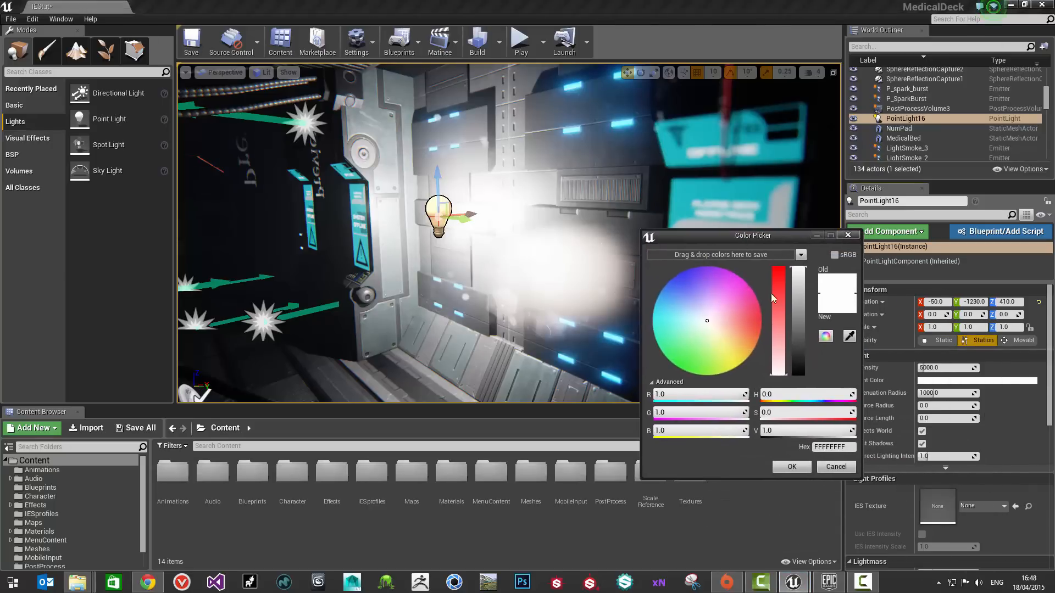
pyautogui.click(791, 466)
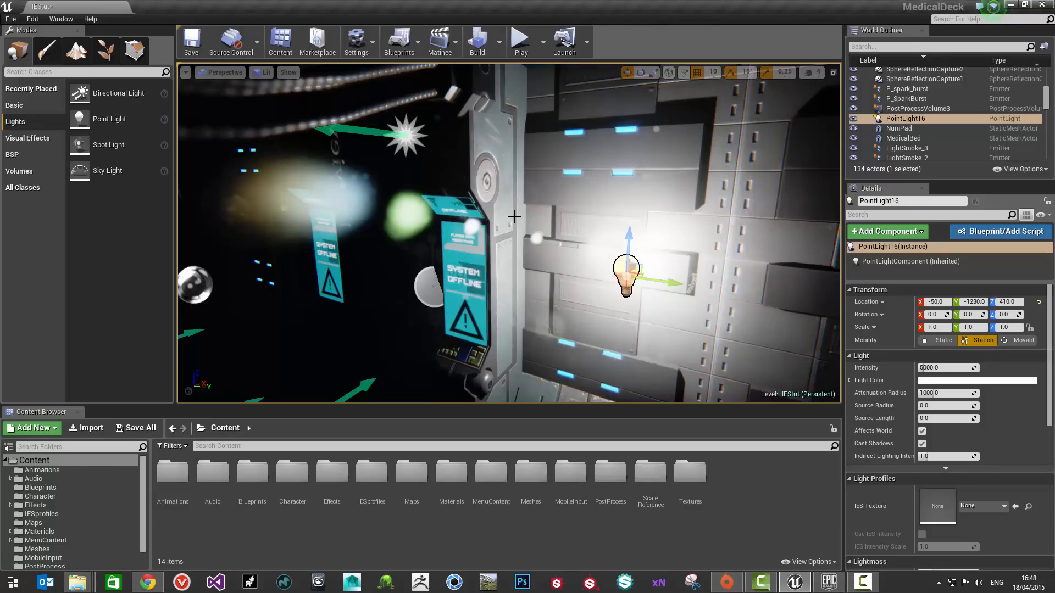
pyautogui.moveTo(506, 153)
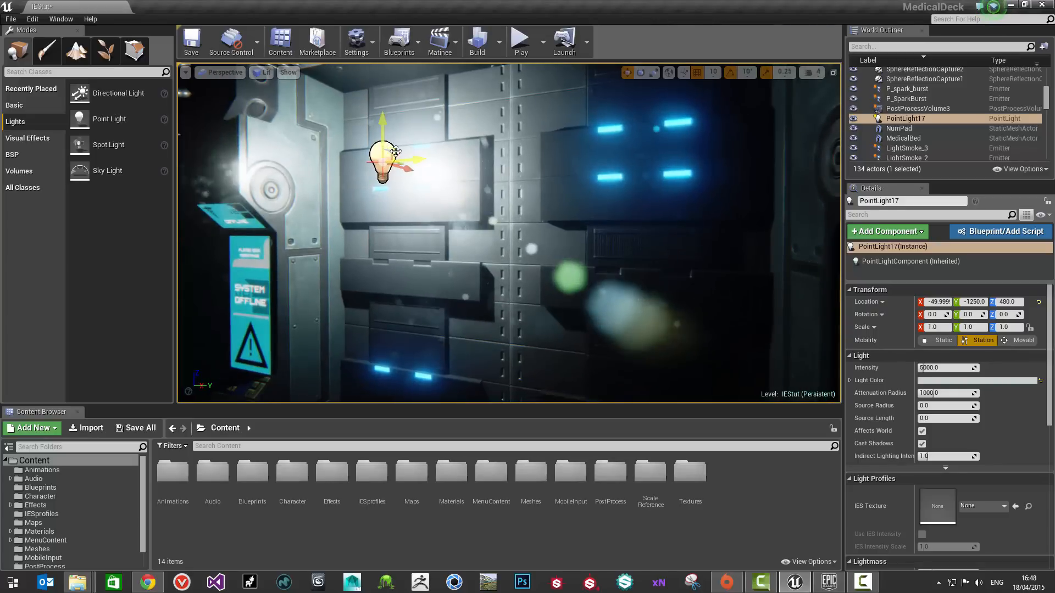
# - Delete the selected actor from the level
pyautogui.press('Delete')
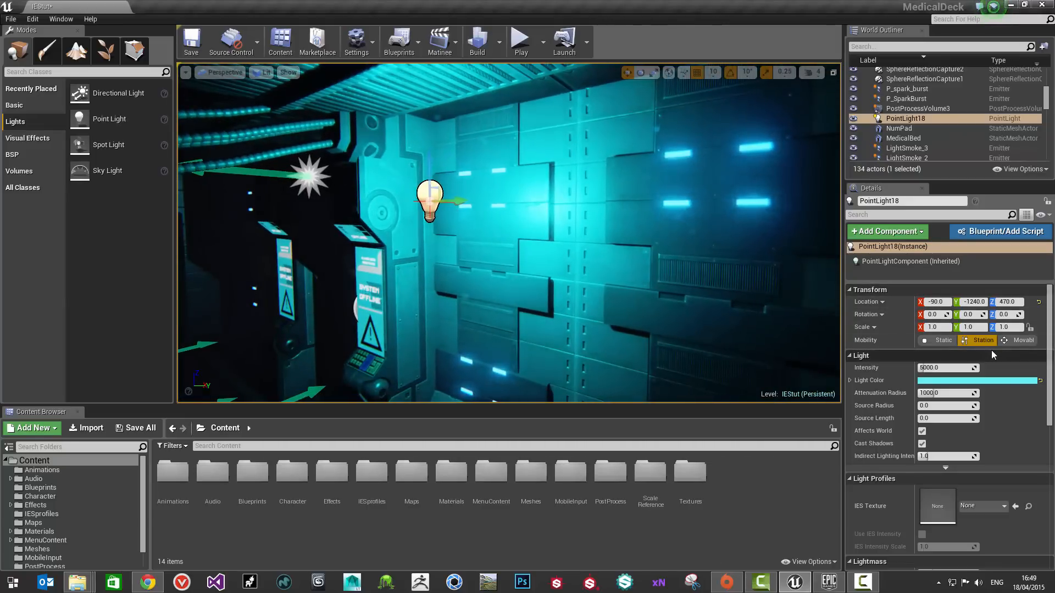
pyautogui.moveTo(948, 405)
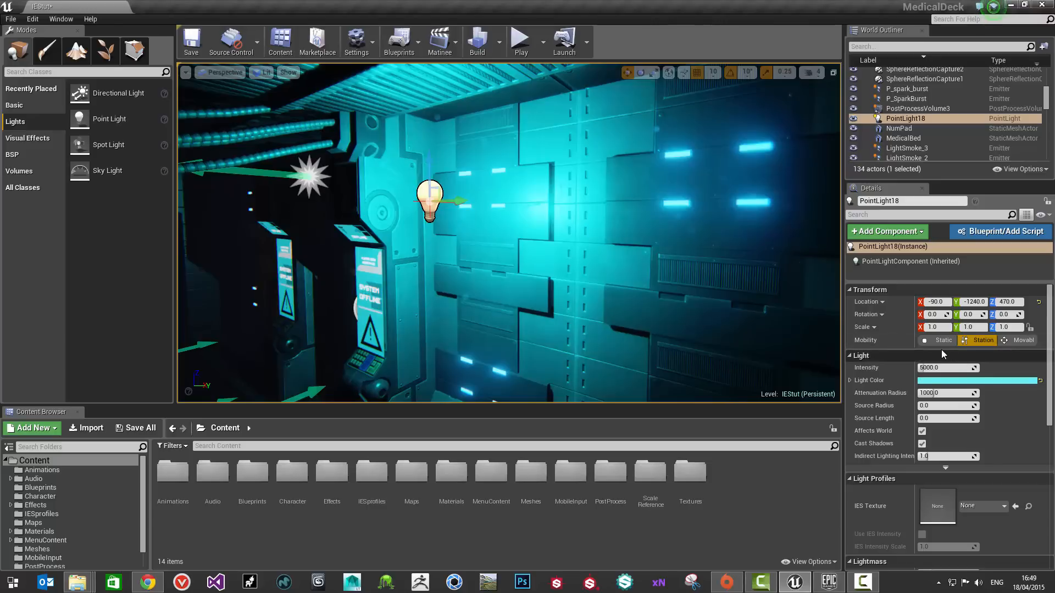
# - Set the cyan light Static, select the Comet profile in IESprofiles, then restore Stationary
pyautogui.click(943, 339)
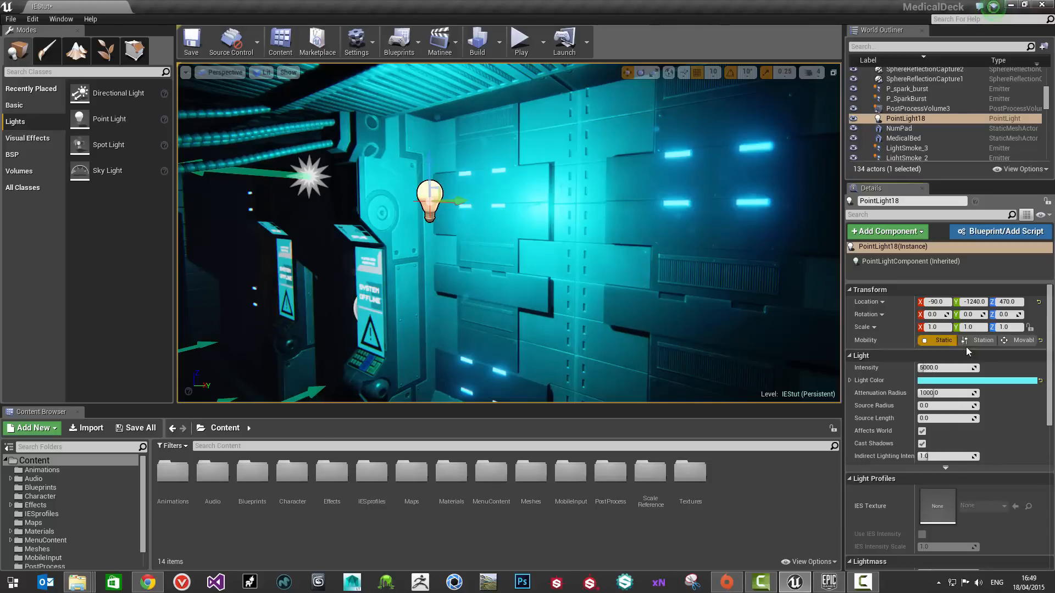
pyautogui.moveTo(937, 506)
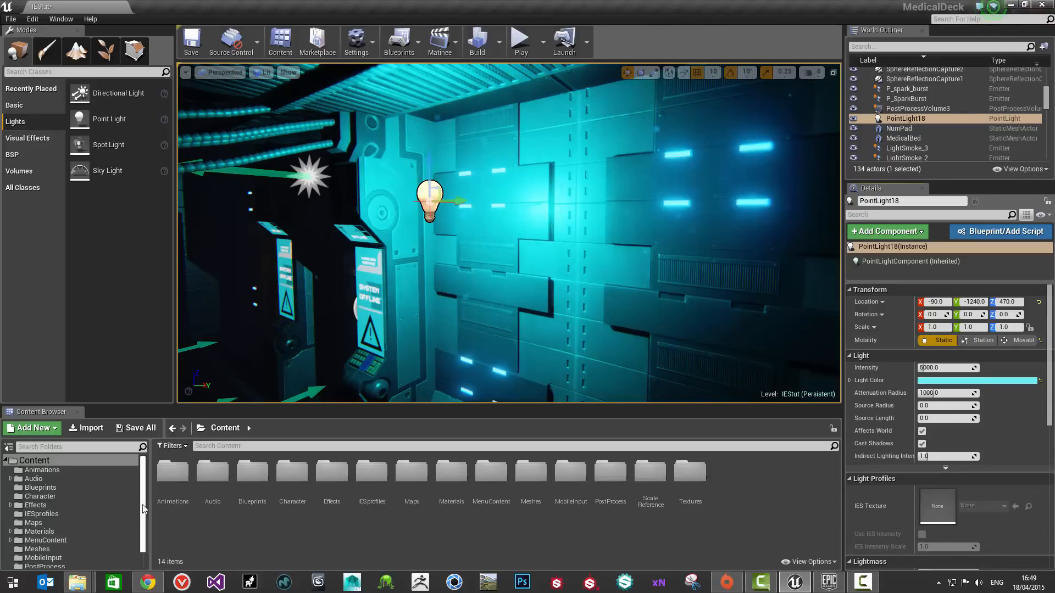
pyautogui.click(41, 503)
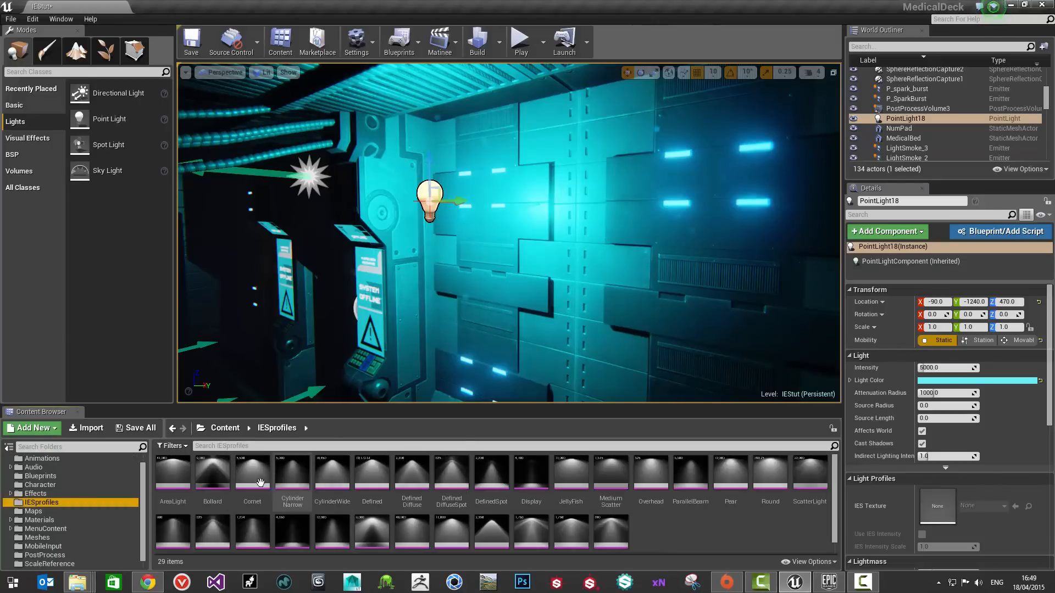
pyautogui.click(252, 471)
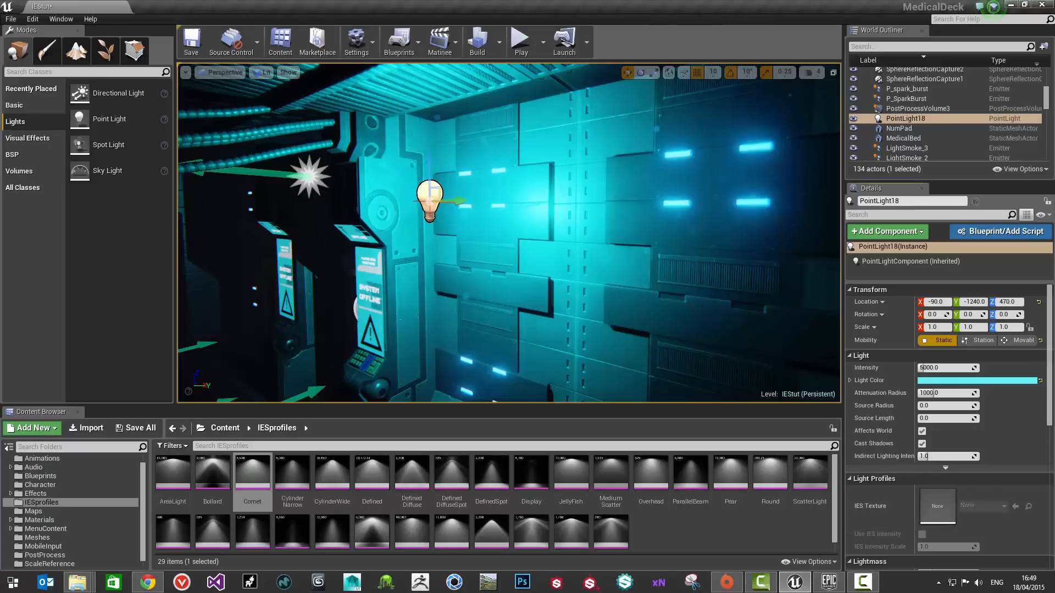
pyautogui.moveTo(980, 339)
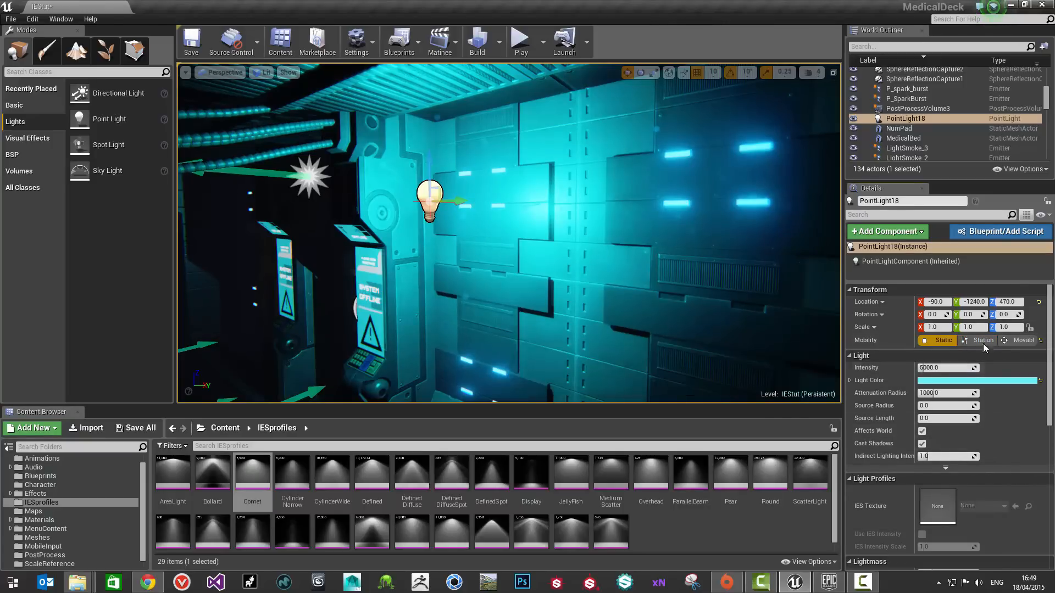
pyautogui.click(980, 339)
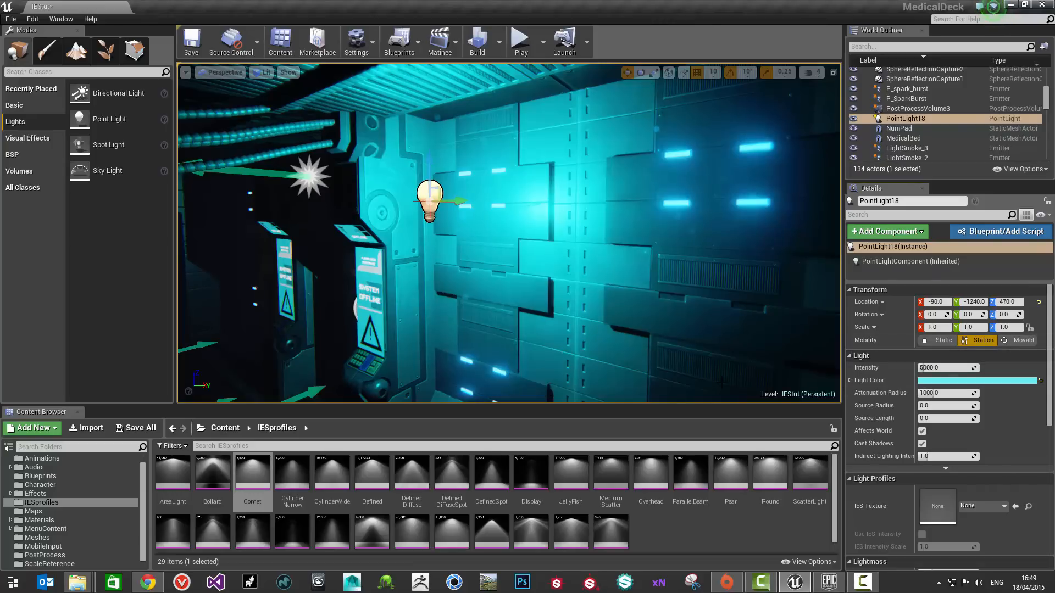
# - Scroll the IESprofiles folder and open the XArrow light profile
pyautogui.scroll(-3)
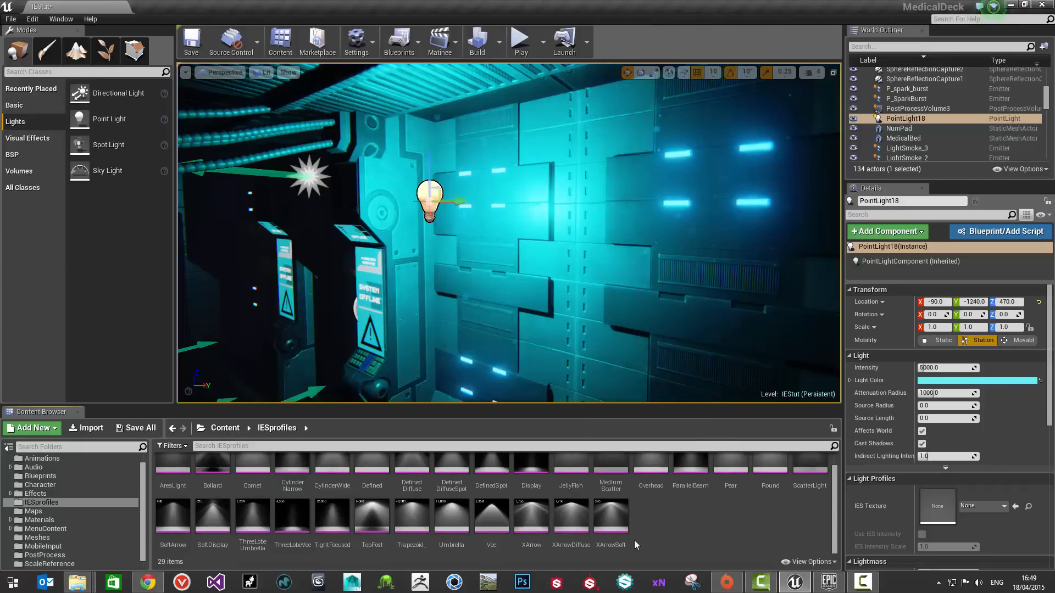
pyautogui.click(530, 517)
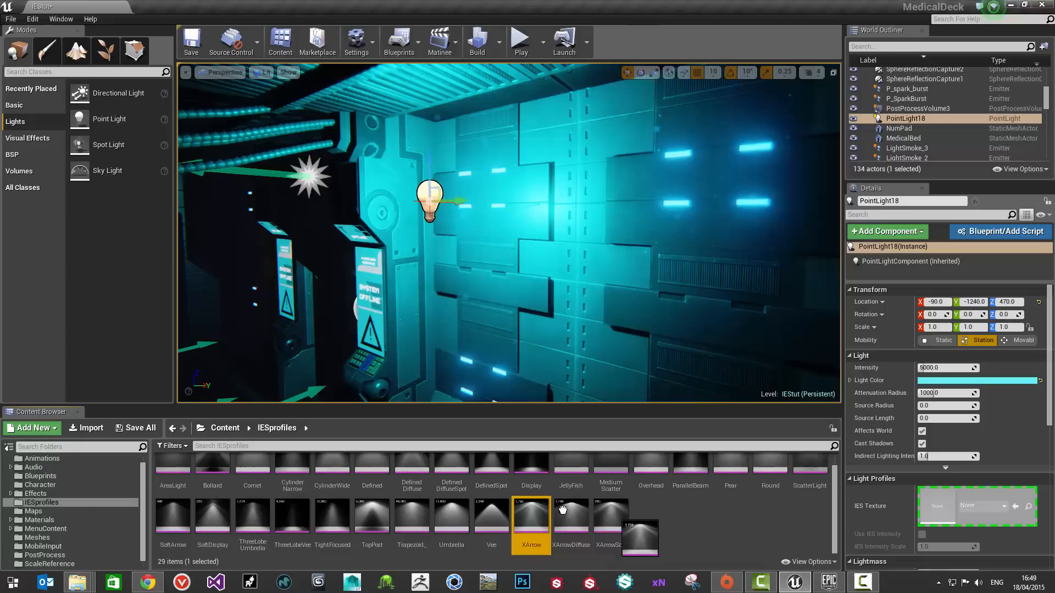
pyautogui.moveTo(531, 521)
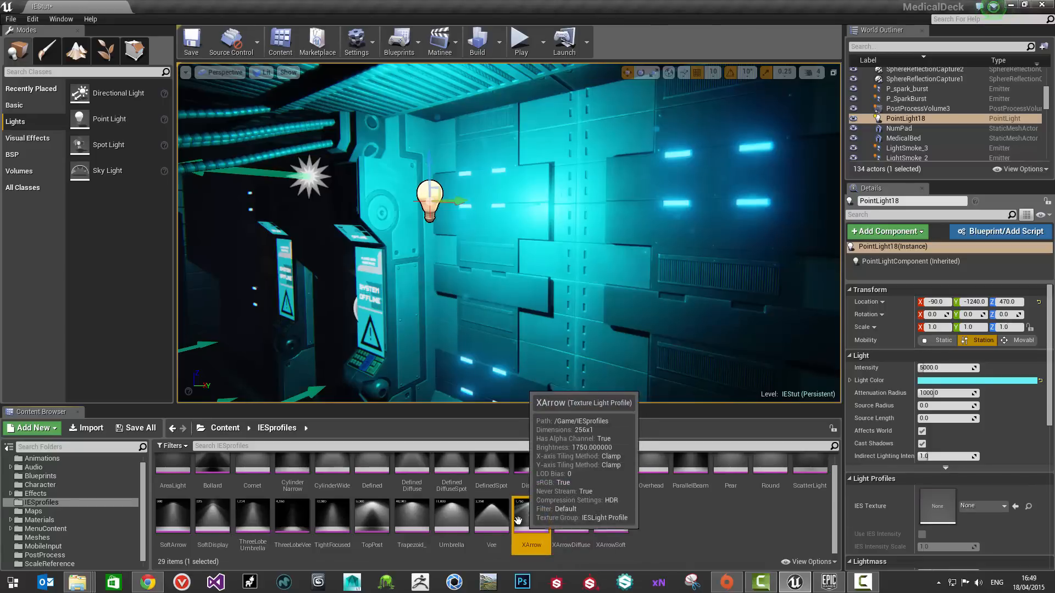
pyautogui.doubleClick(530, 514)
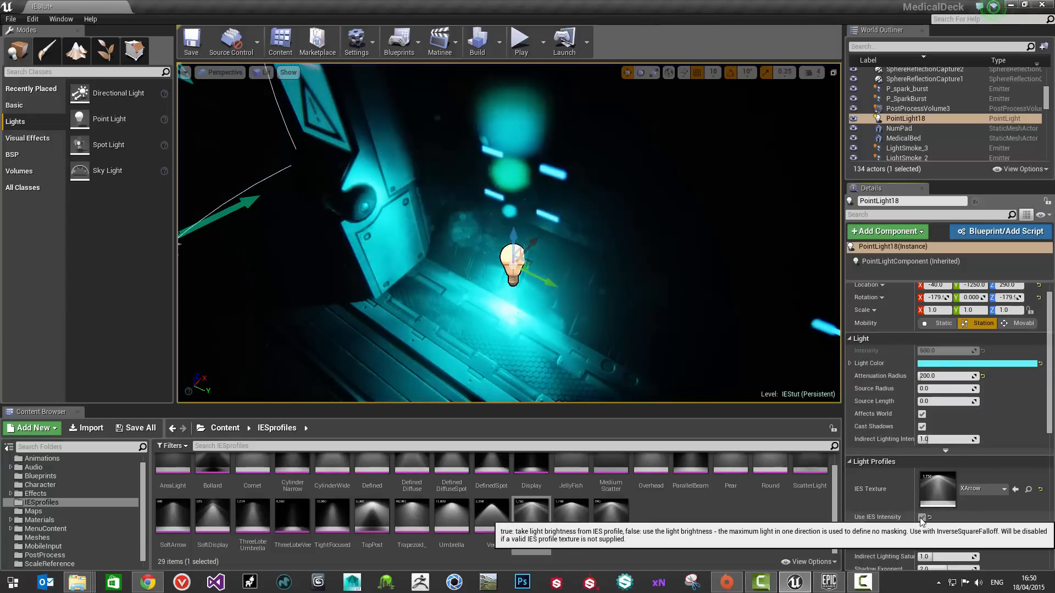
# - Tick Use IES Intensity on the XArrow-profiled cyan point light
pyautogui.click(923, 516)
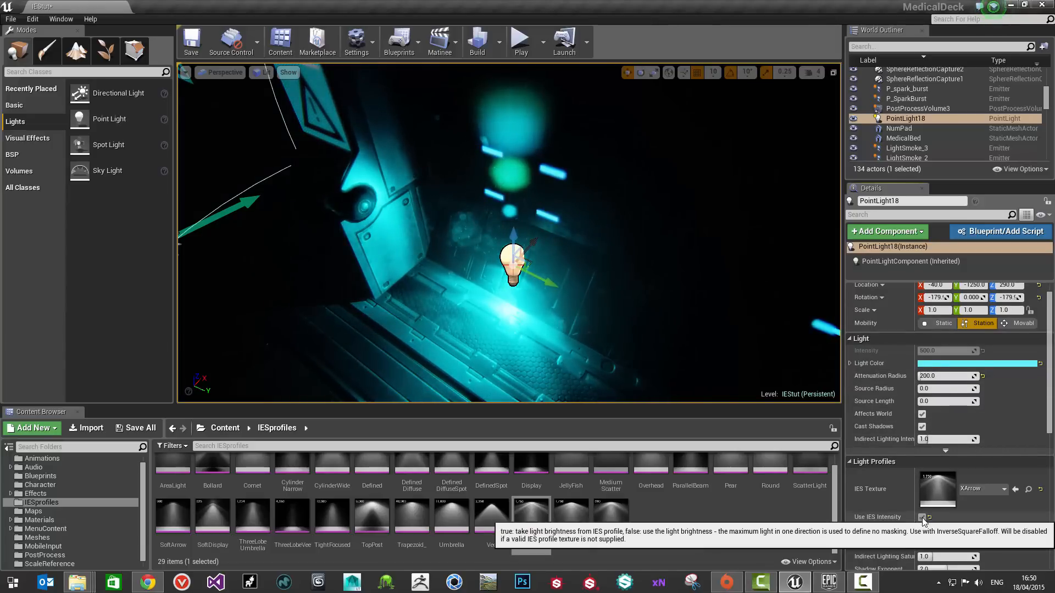
# - Toggle Use IES Intensity on and off to compare, leaving it unticked at 500 intensity
pyautogui.click(922, 516)
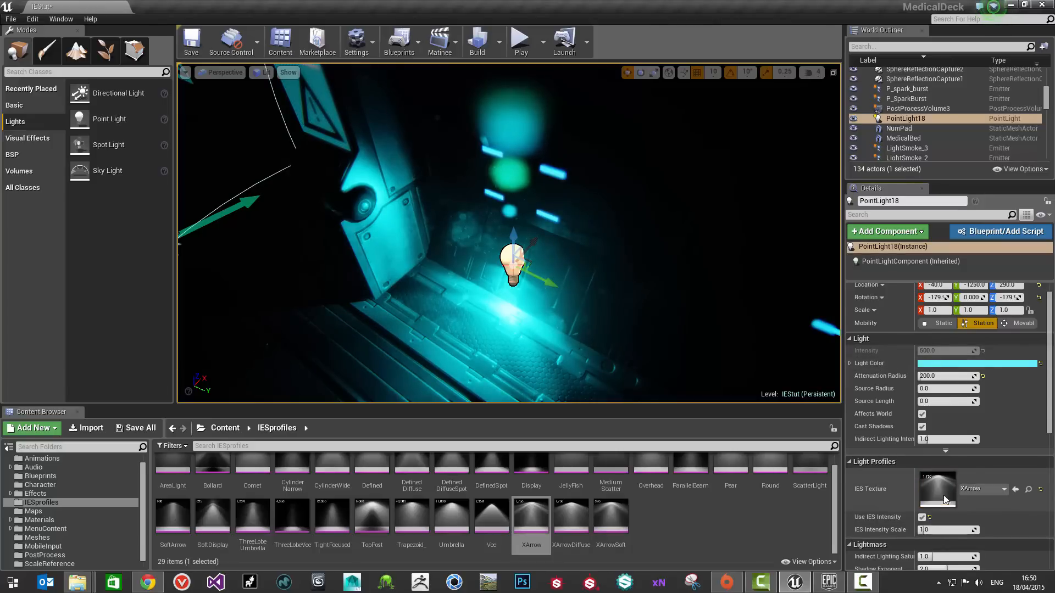
pyautogui.click(922, 516)
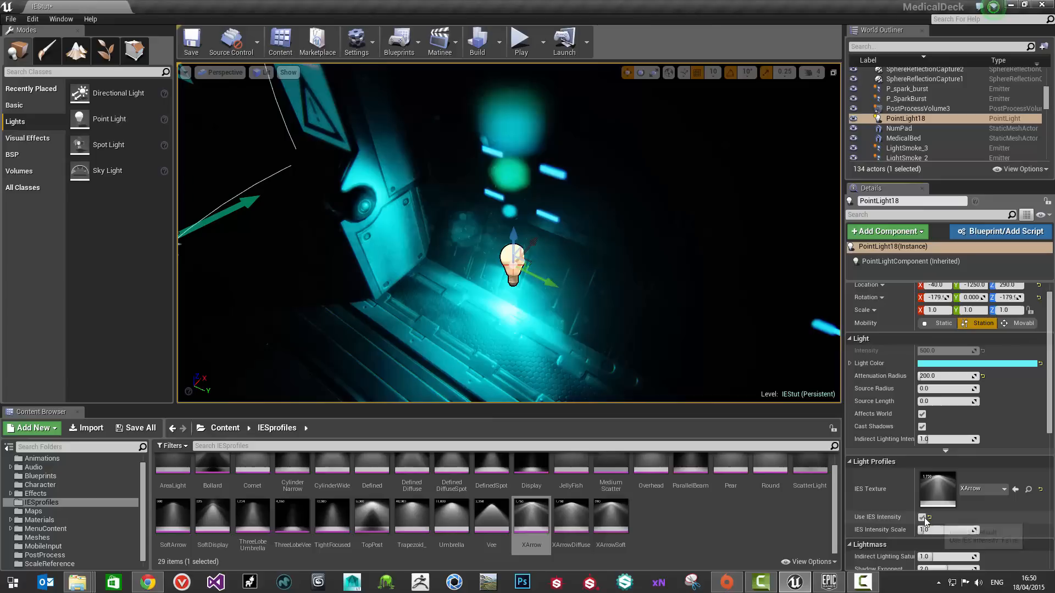
pyautogui.moveTo(923, 517)
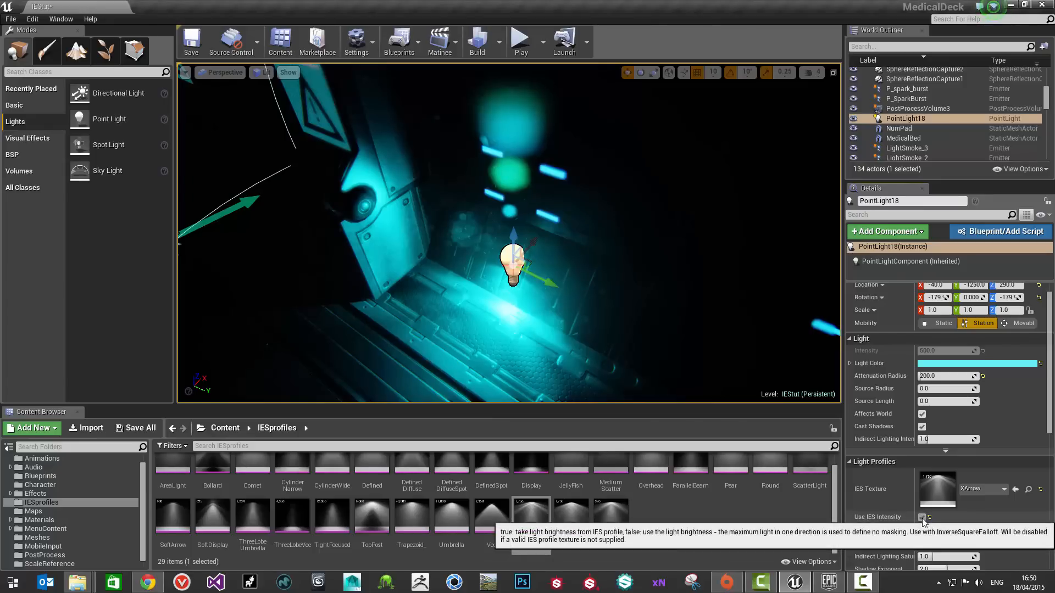
pyautogui.click(922, 516)
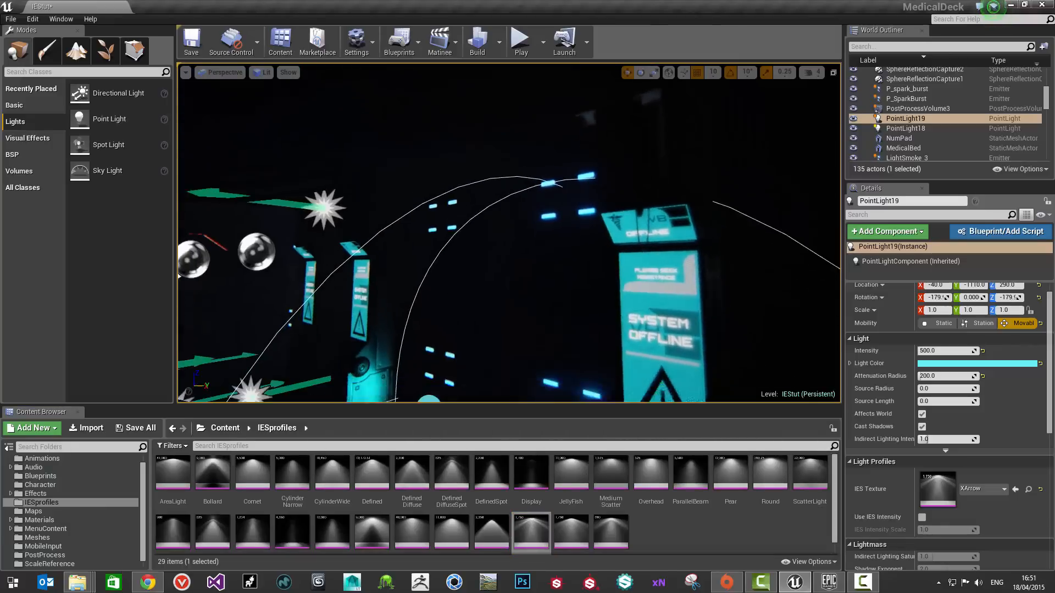
# - Switch the viewport to Unlit view mode, then back to Lit
pyautogui.click(262, 72)
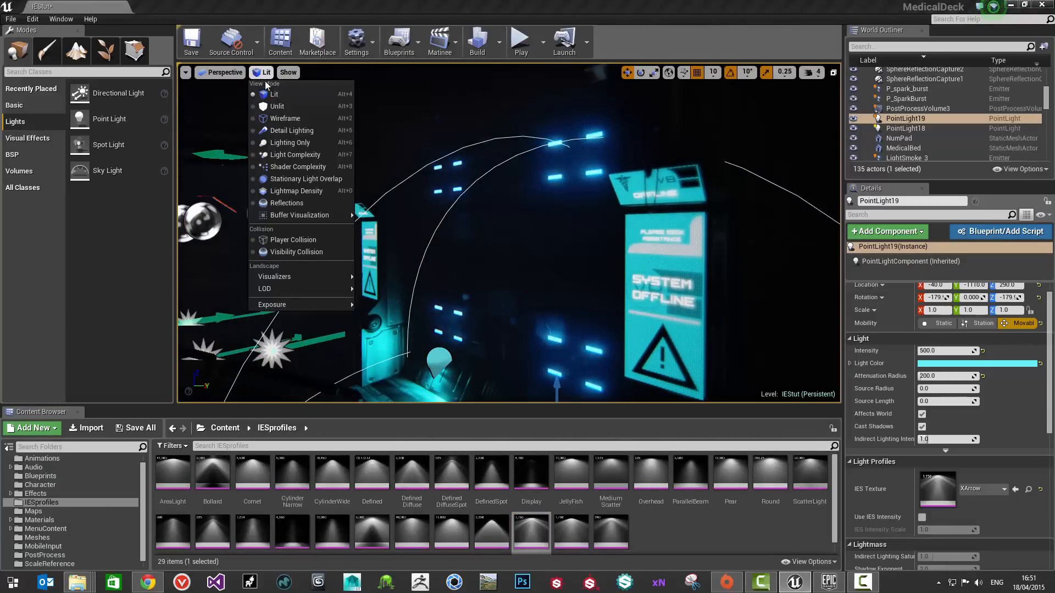
pyautogui.click(276, 105)
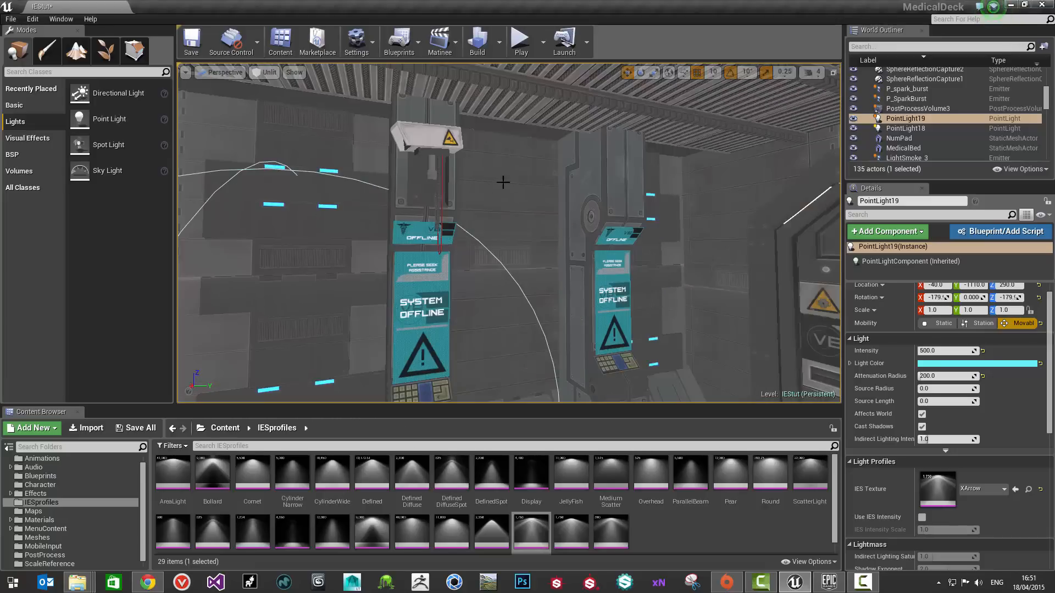
pyautogui.moveTo(485, 156)
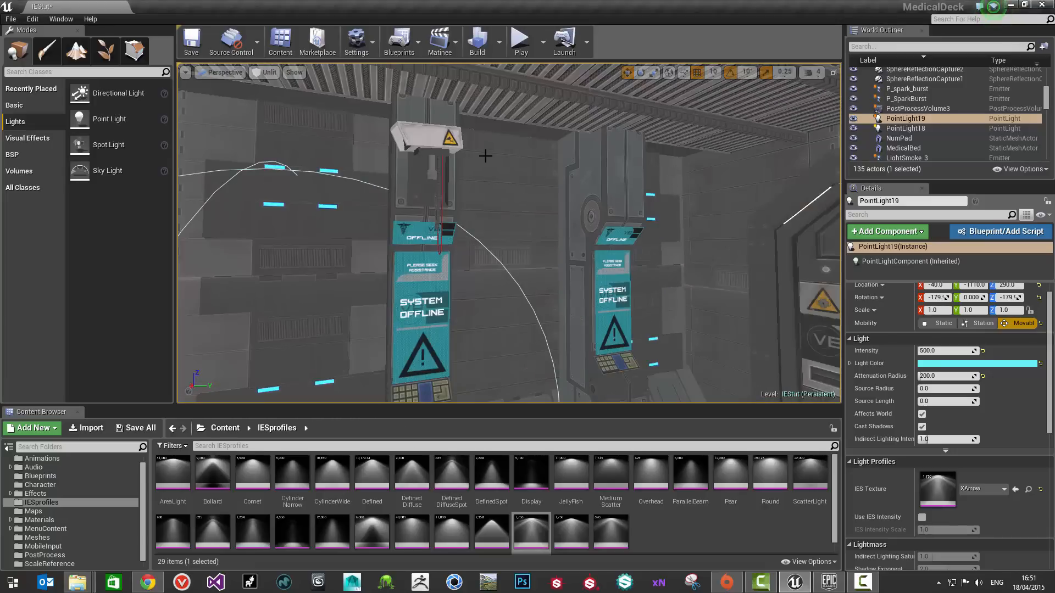
pyautogui.click(270, 72)
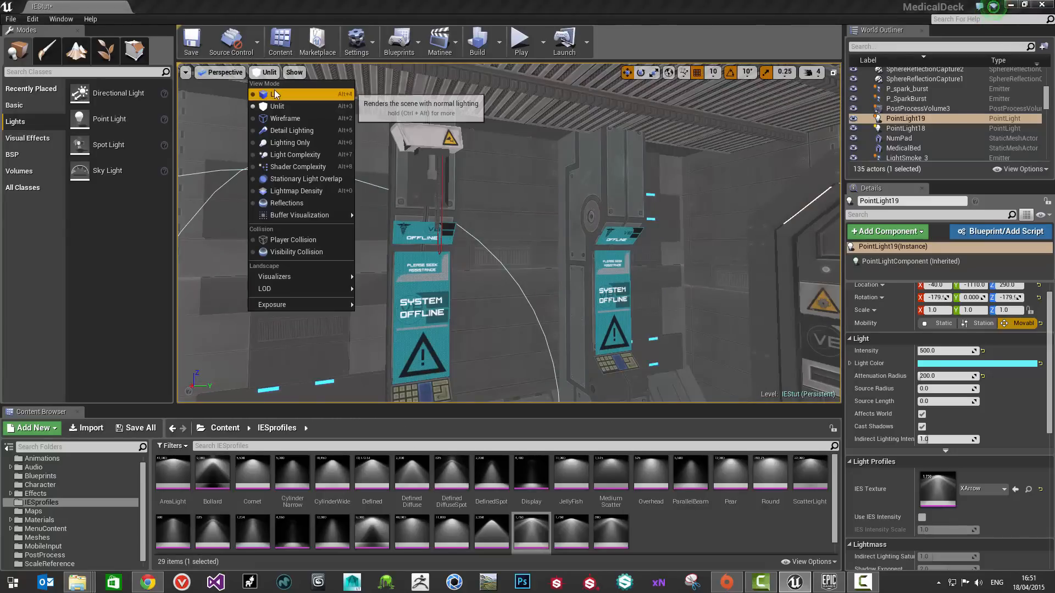
pyautogui.click(276, 94)
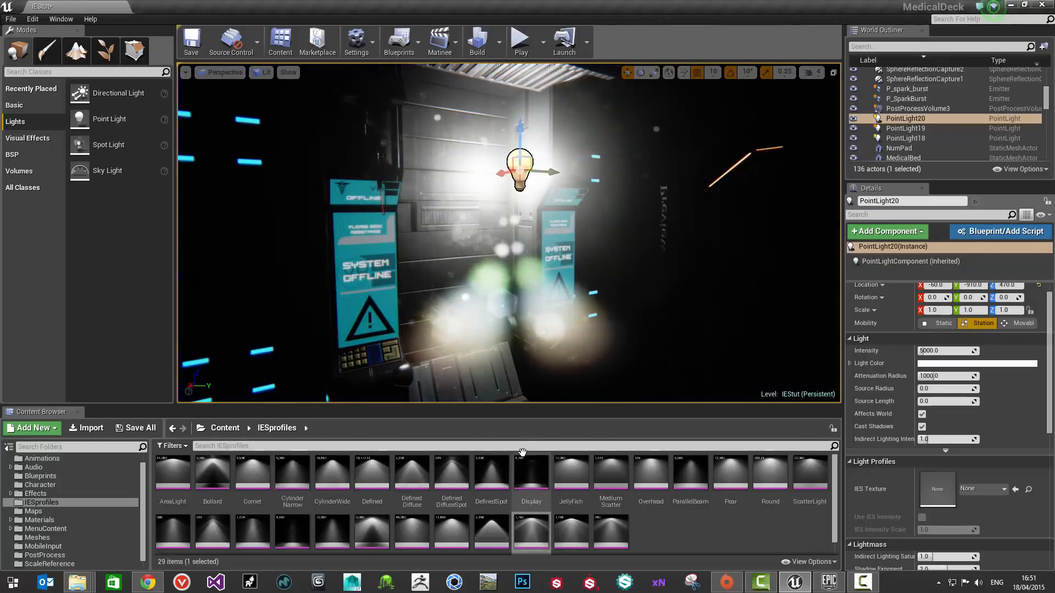
pyautogui.moveTo(491, 518)
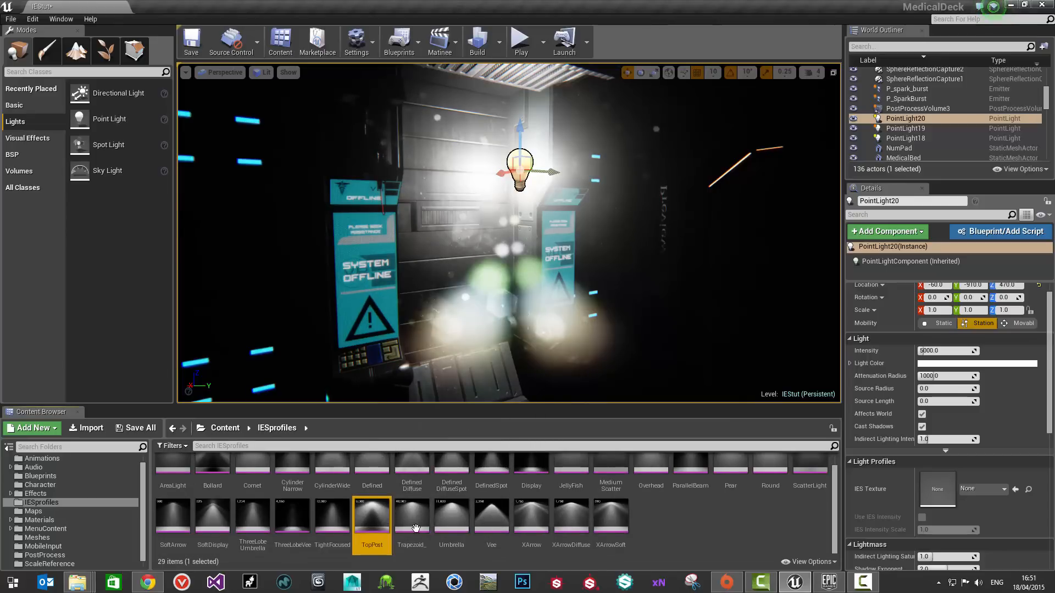
# - Assign the TopPost IES profile to the white light, then swap it for XArrowSoft
pyautogui.doubleClick(371, 518)
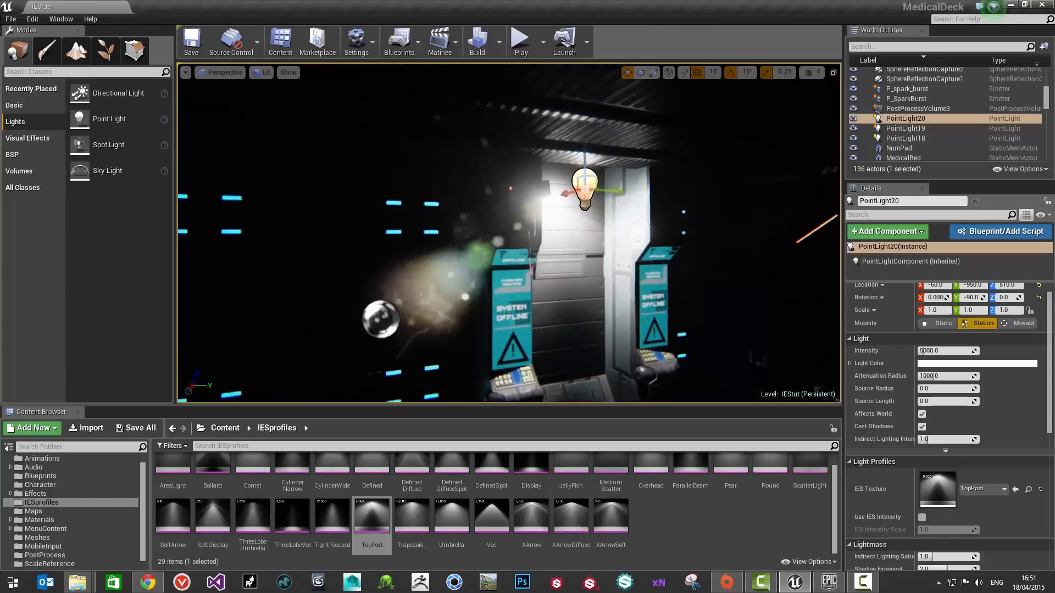
pyautogui.click(609, 518)
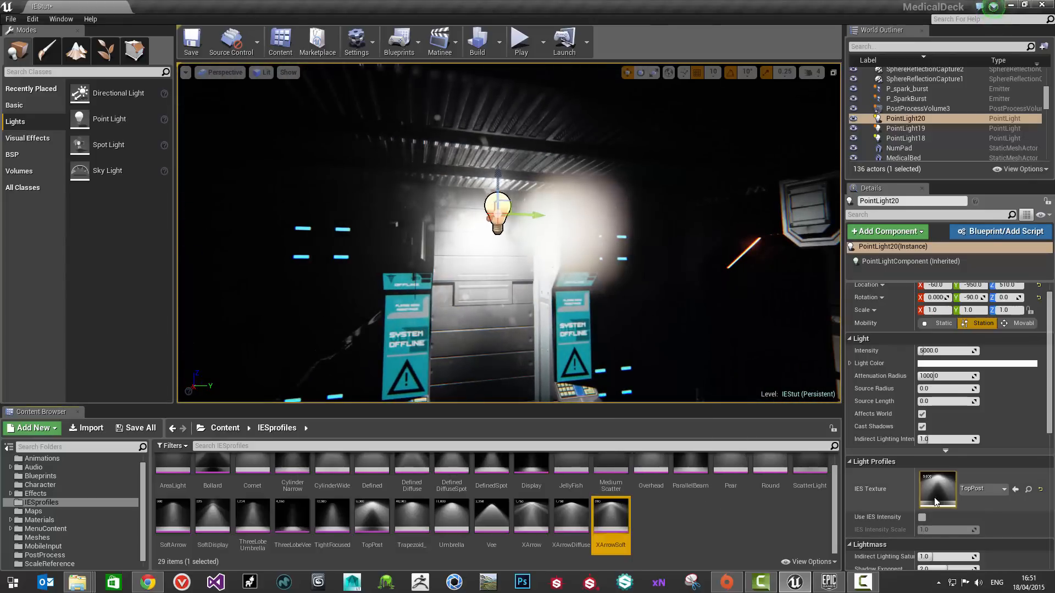
pyautogui.moveTo(689, 503)
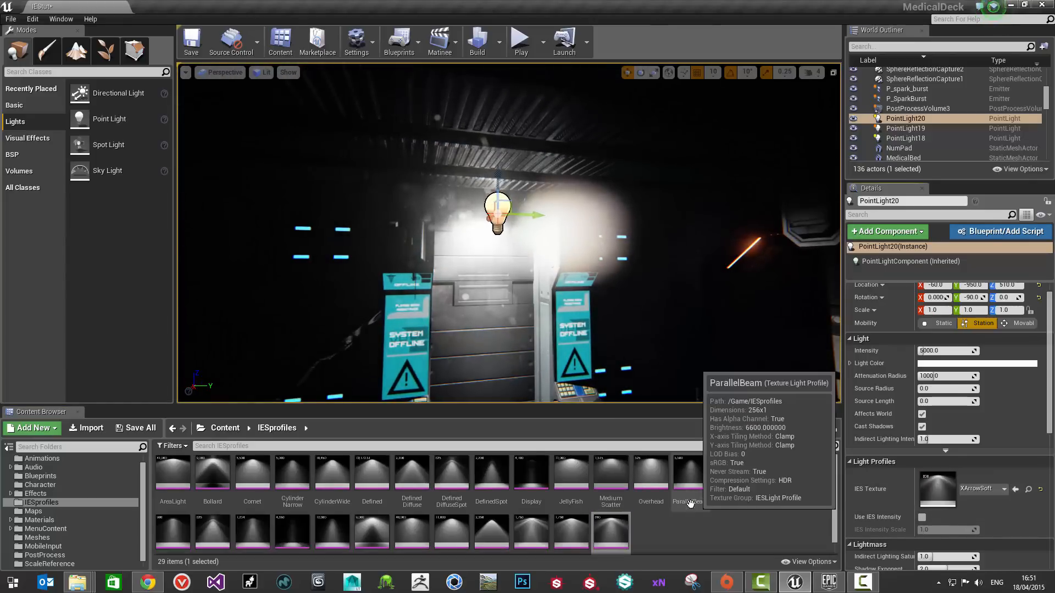
pyautogui.moveTo(884, 377)
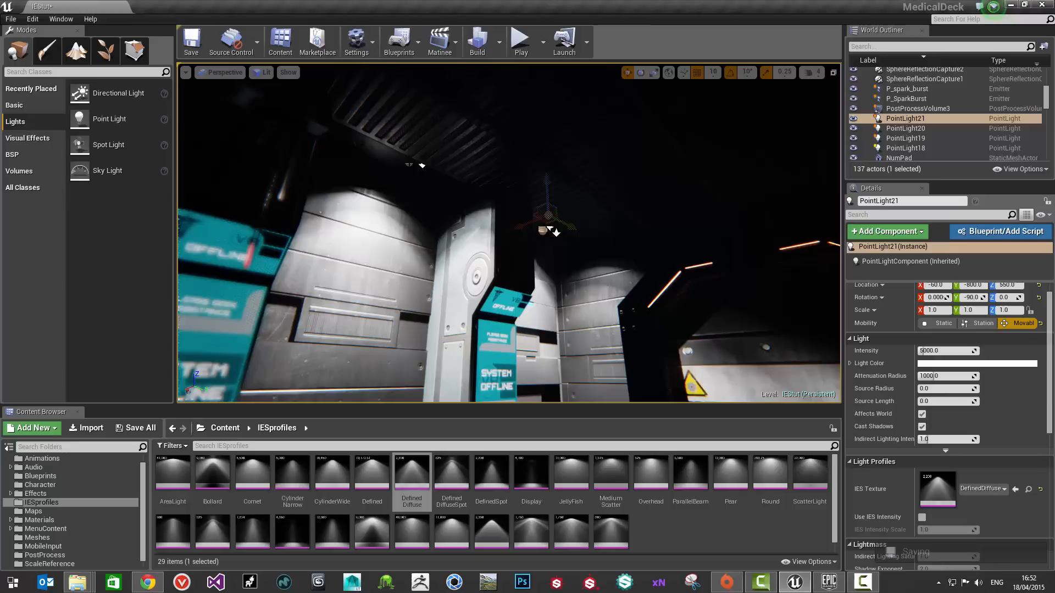
# - Select both white lights and set their intensity to 700
pyautogui.click(905, 128)
pyautogui.write('1')
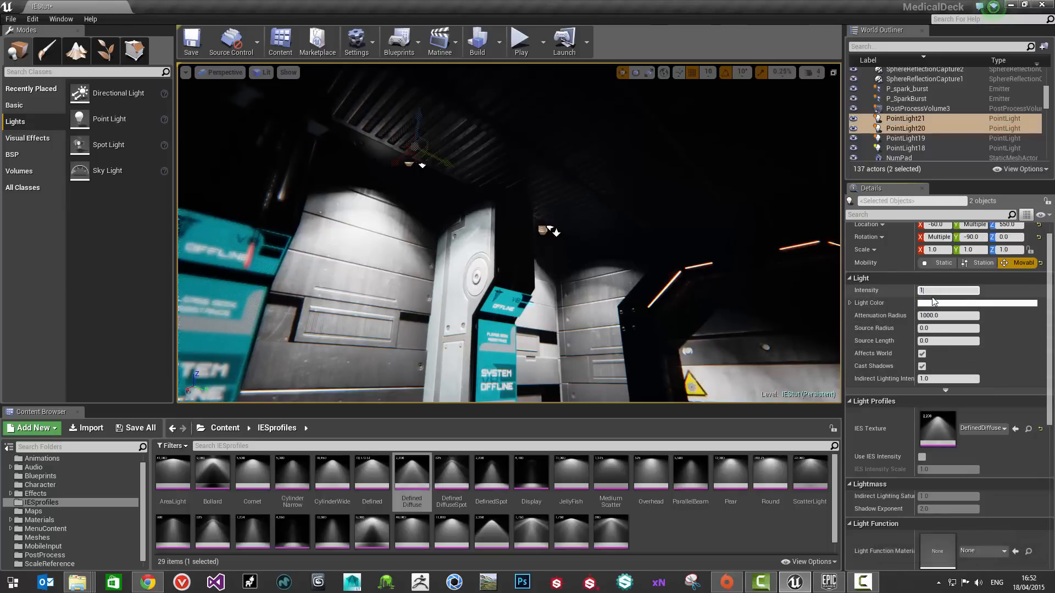
pyautogui.write('700.0')
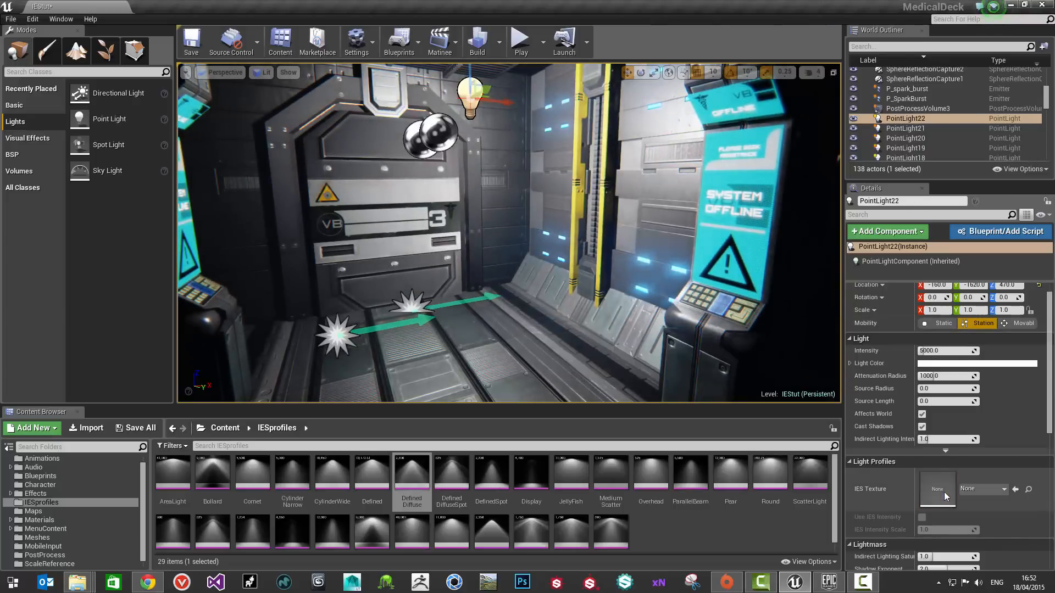
# - Give PointLight22 the XArrowDiffuse IES profile and set its Mobility to Static
pyautogui.click(937, 323)
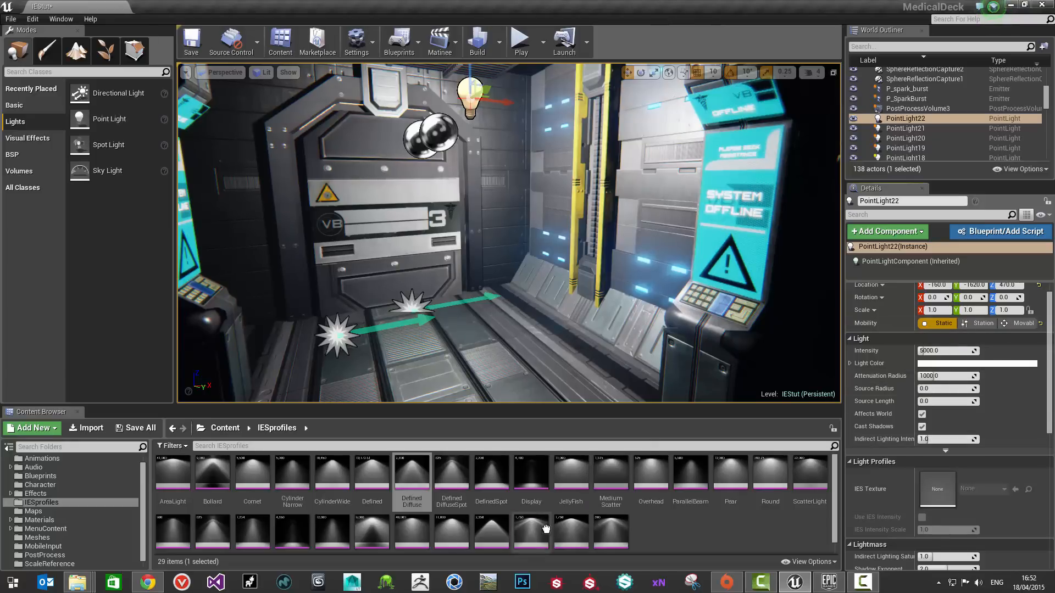
pyautogui.click(530, 533)
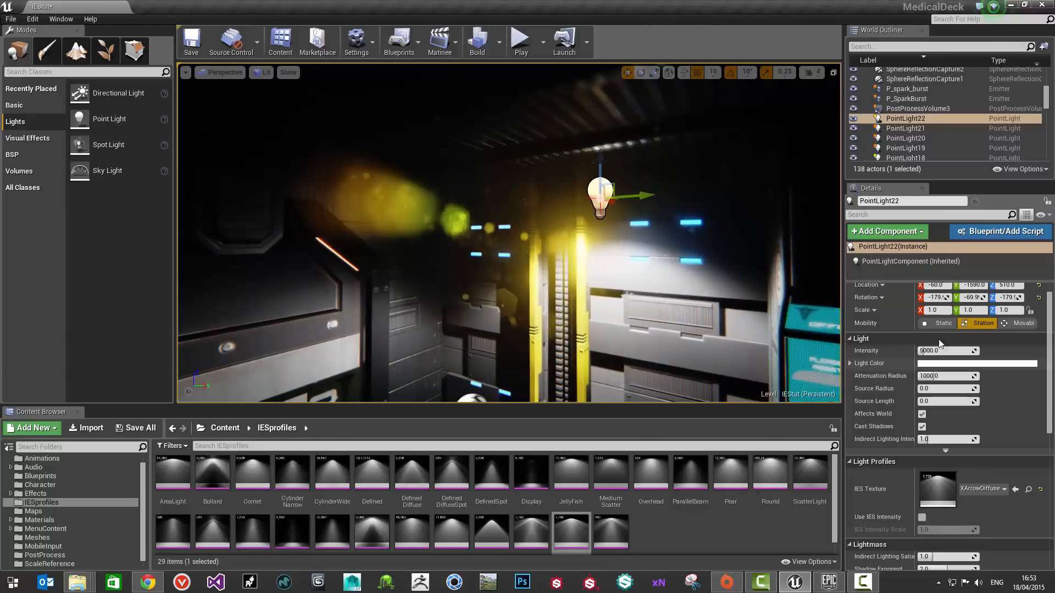
pyautogui.click(943, 324)
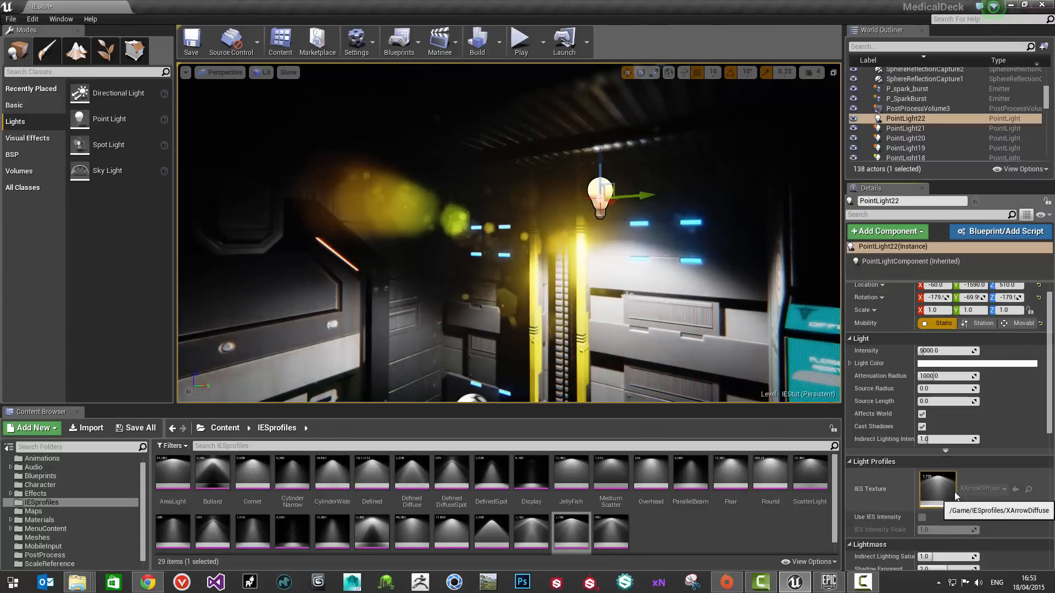